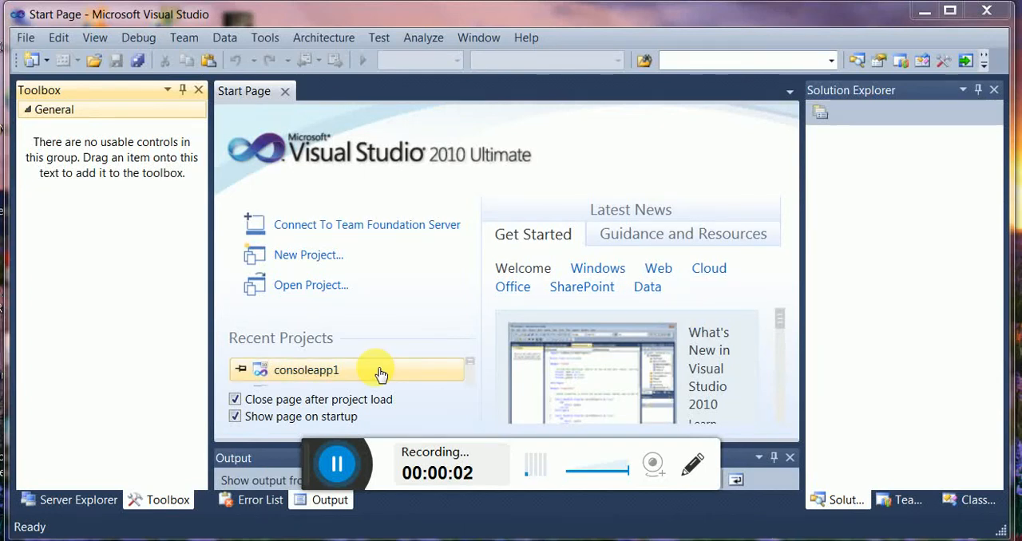
pyautogui.moveTo(919, 376)
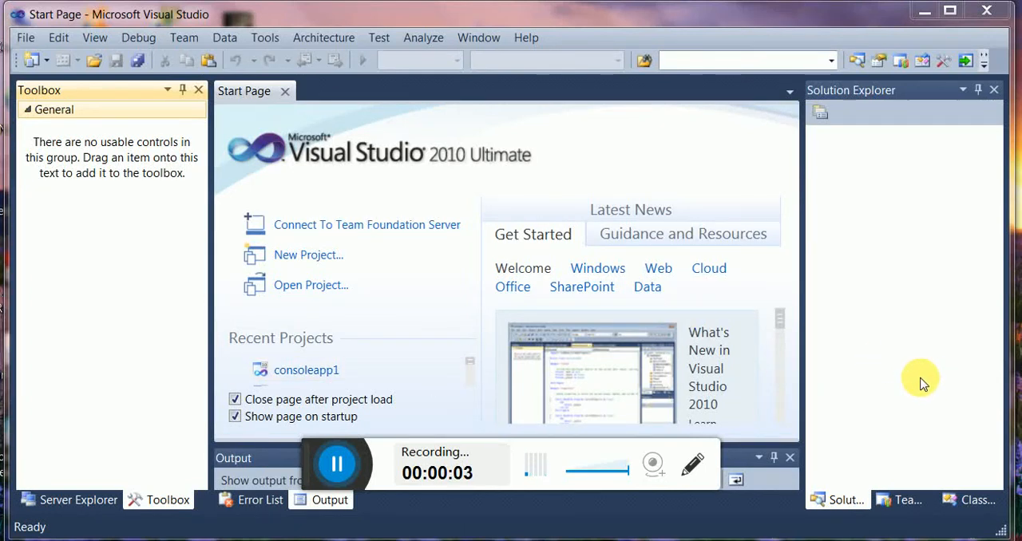
pyautogui.moveTo(906, 322)
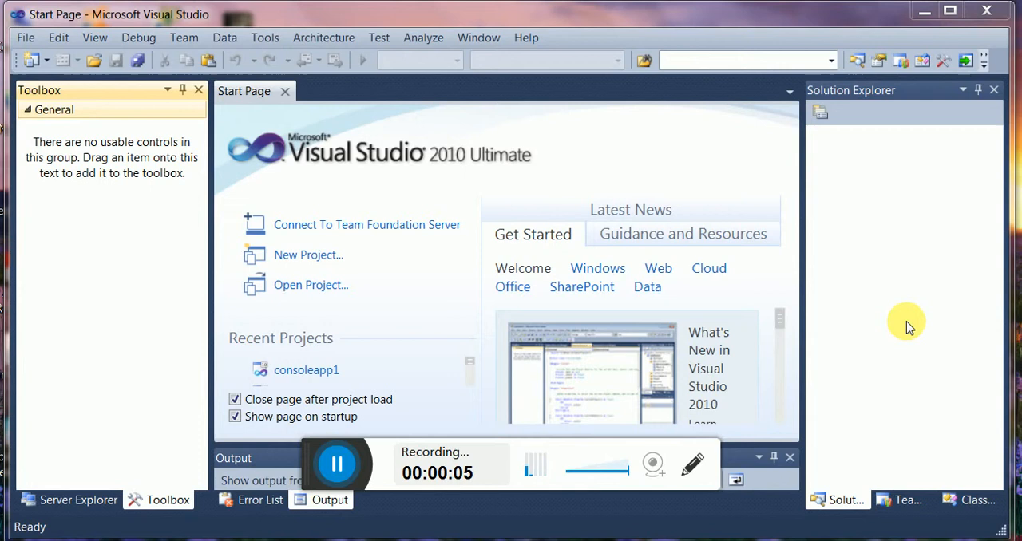
pyautogui.moveTo(901, 317)
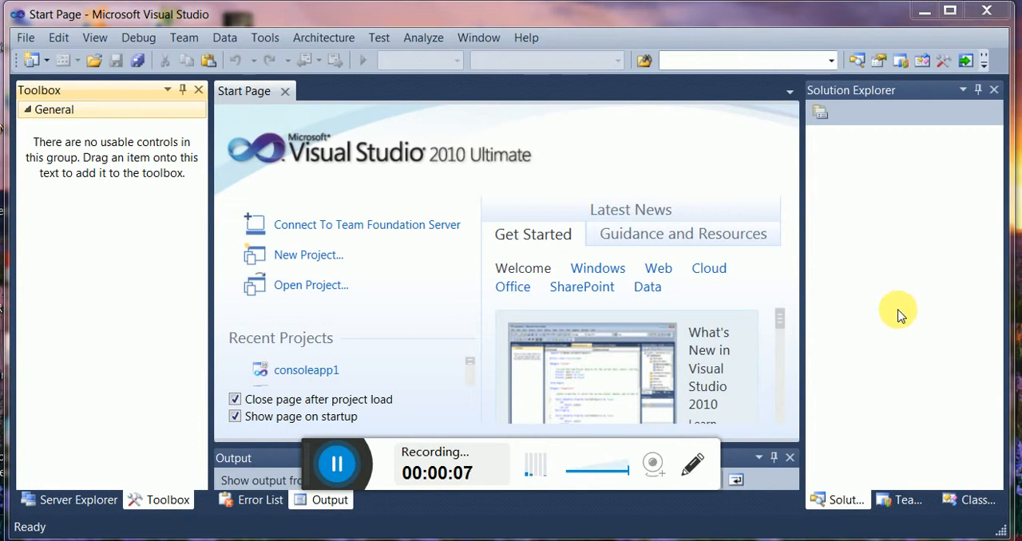
pyautogui.moveTo(279, 345)
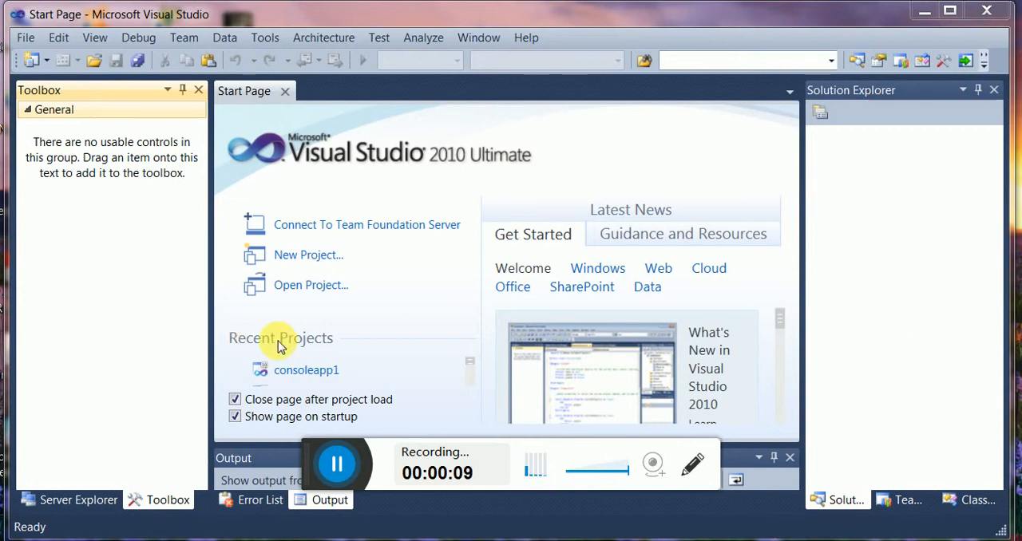
pyautogui.moveTo(192, 309)
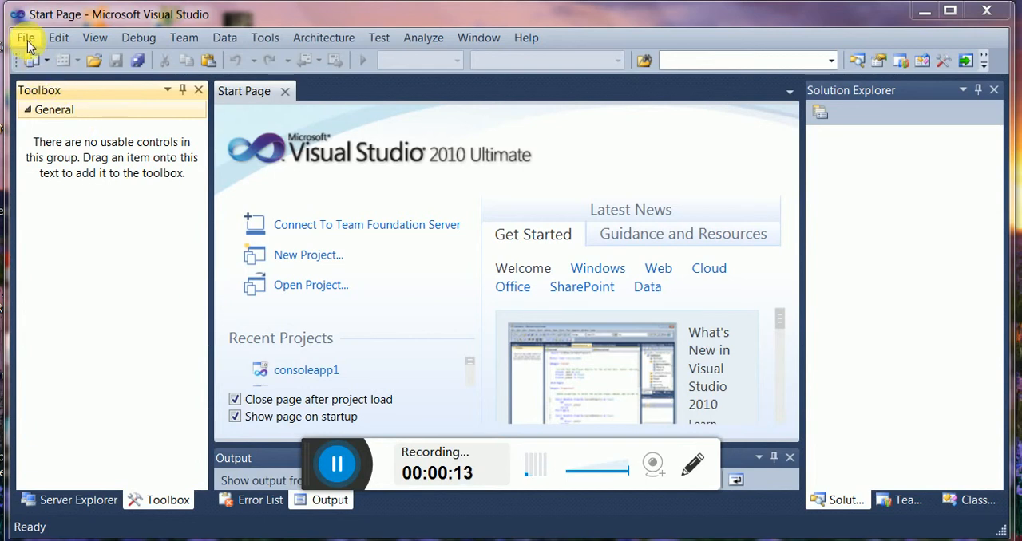
# Create a new Visual C# Console Application project, keeping the default name ConsoleApplication2.
pyautogui.click(26, 38)
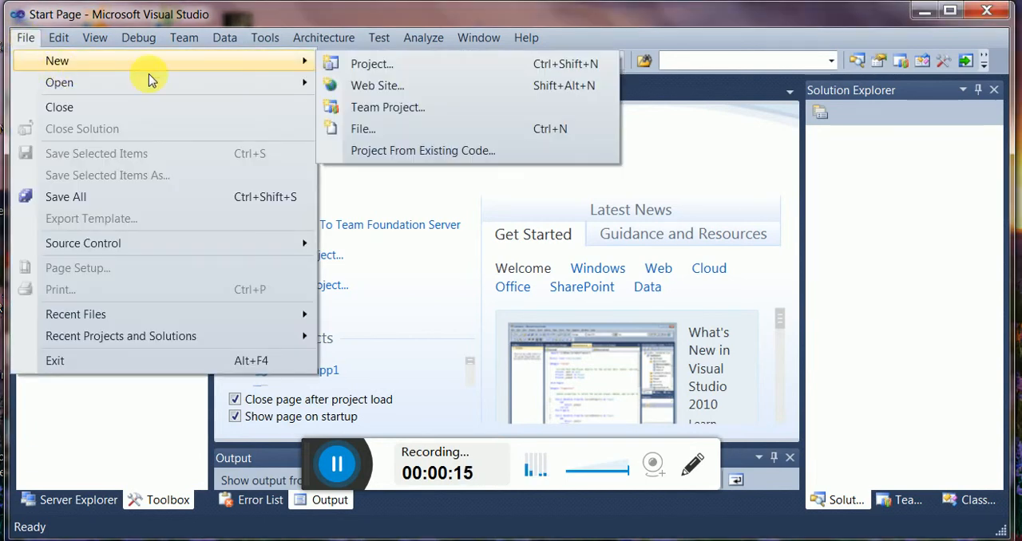
pyautogui.moveTo(370, 64)
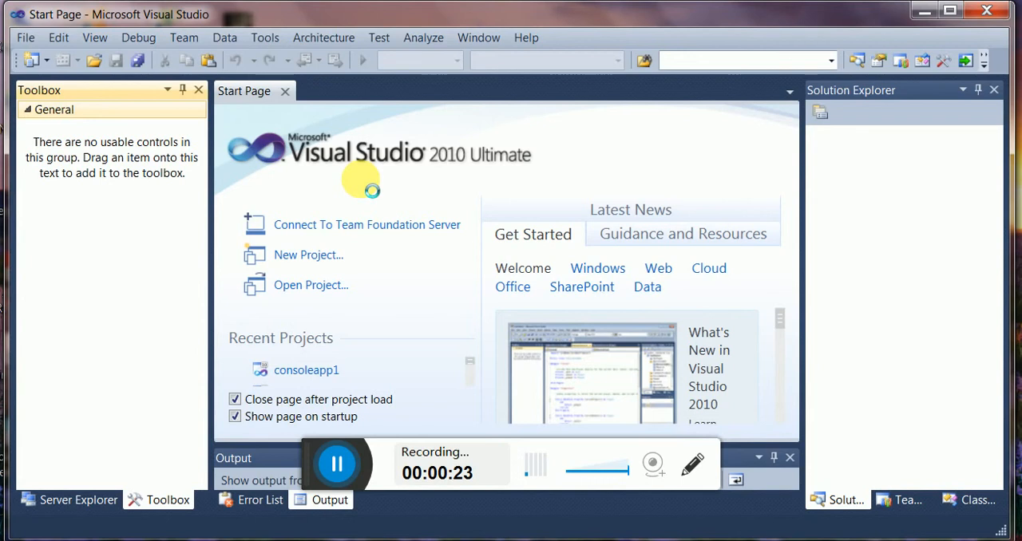
pyautogui.click(308, 256)
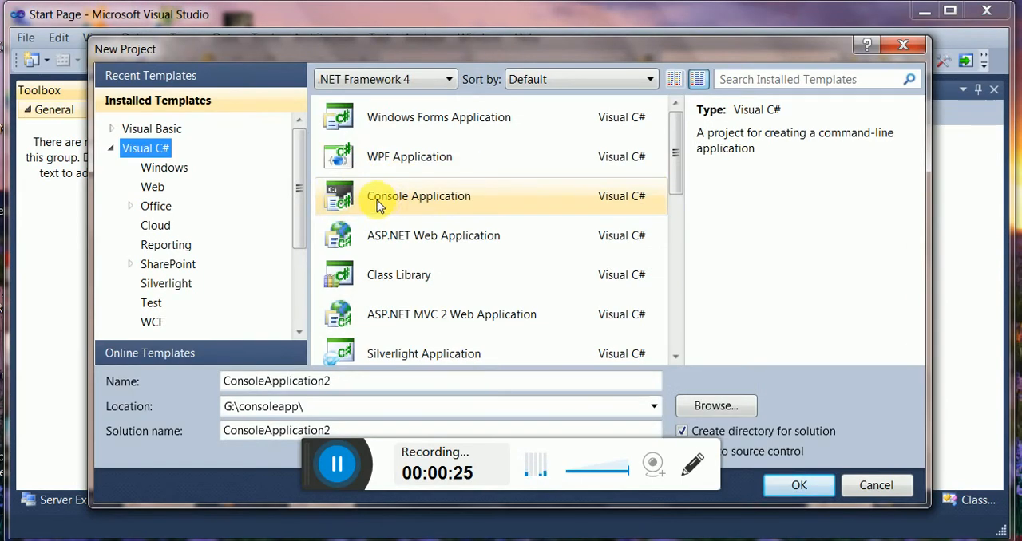
pyautogui.click(419, 194)
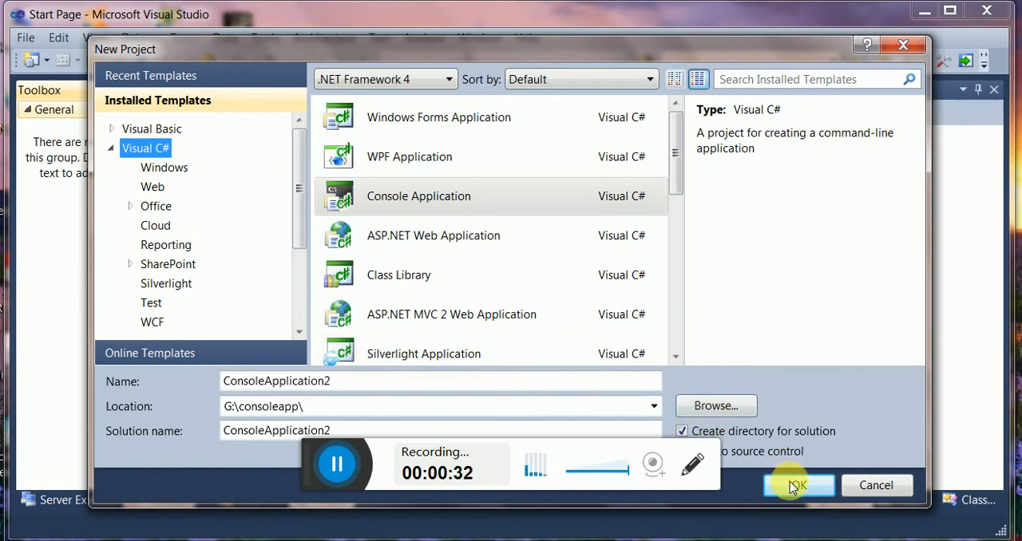
pyautogui.click(798, 485)
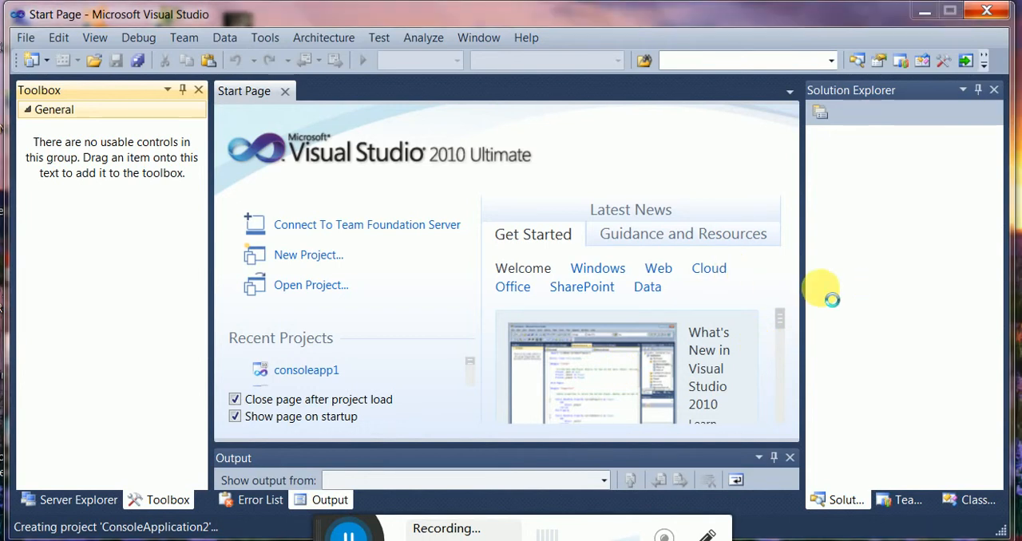
pyautogui.moveTo(621, 195)
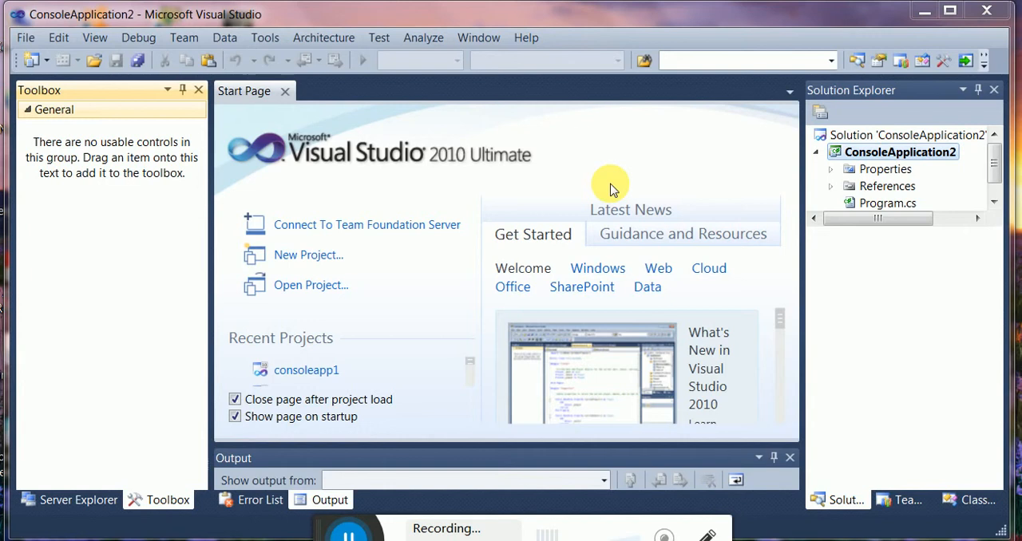
pyautogui.moveTo(589, 198)
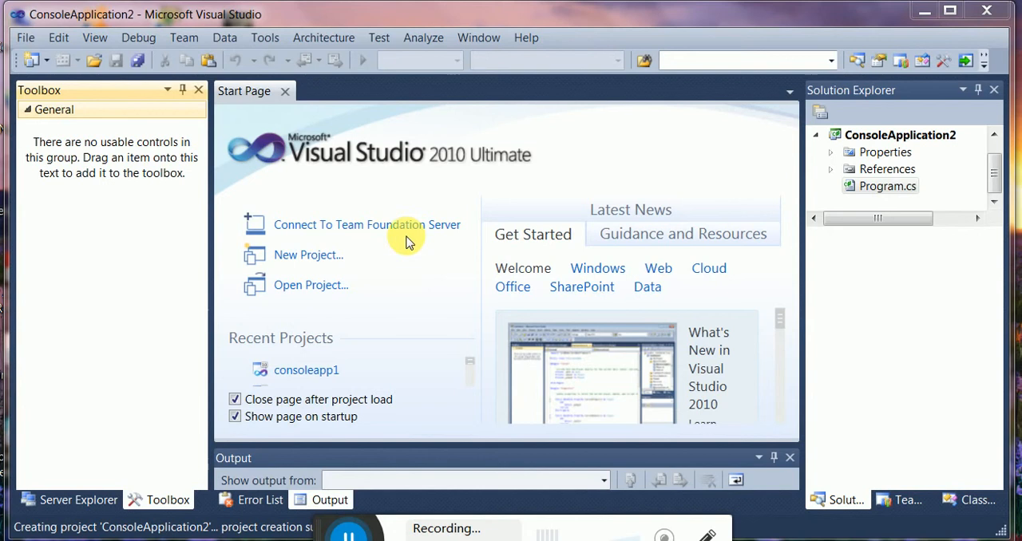
# Open Program.cs from Solution Explorer to show its default code with an empty Main.
pyautogui.doubleClick(886, 185)
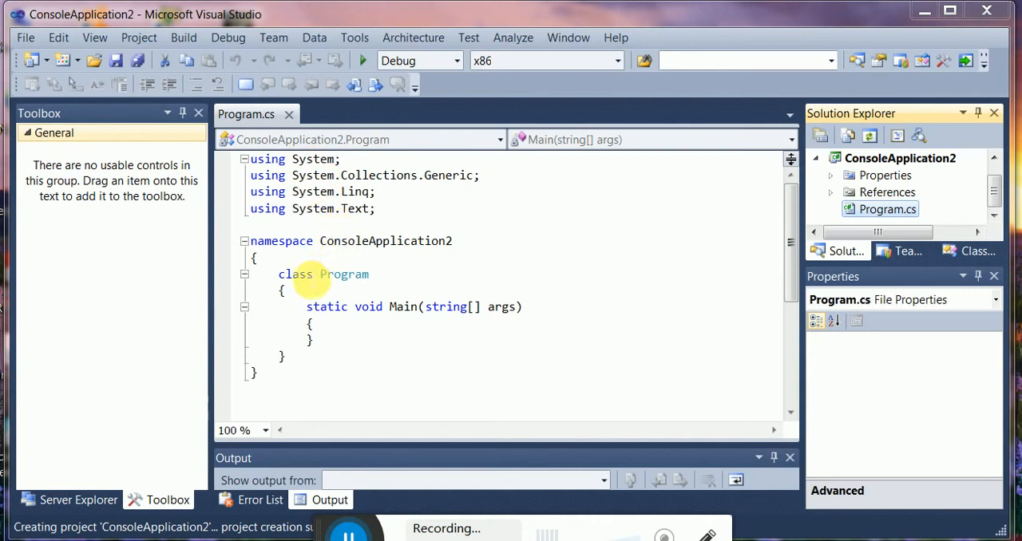
# Position editing on a blank line inside the body of Main in Program.cs.
pyautogui.click(888, 209)
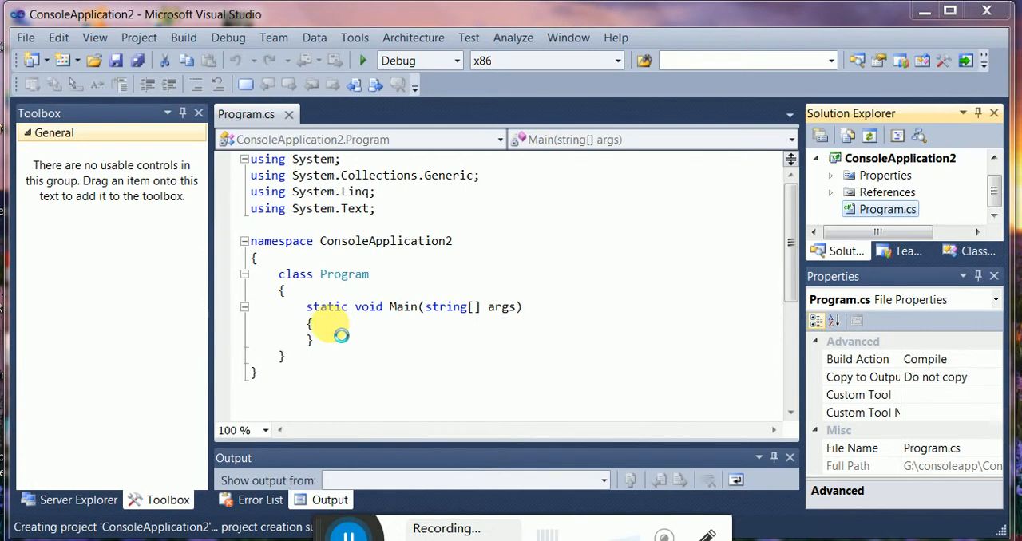
pyautogui.click(313, 323)
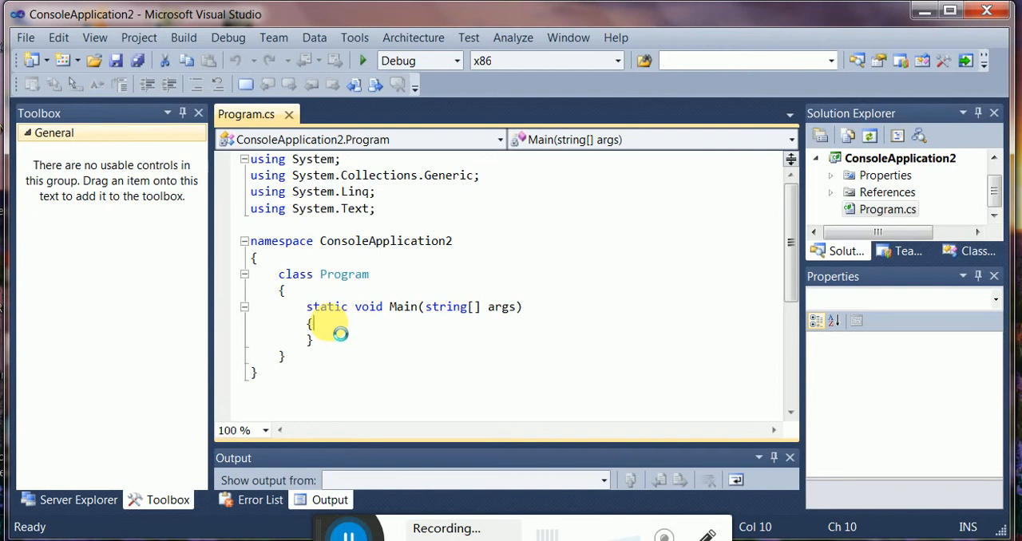
pyautogui.moveTo(636, 288)
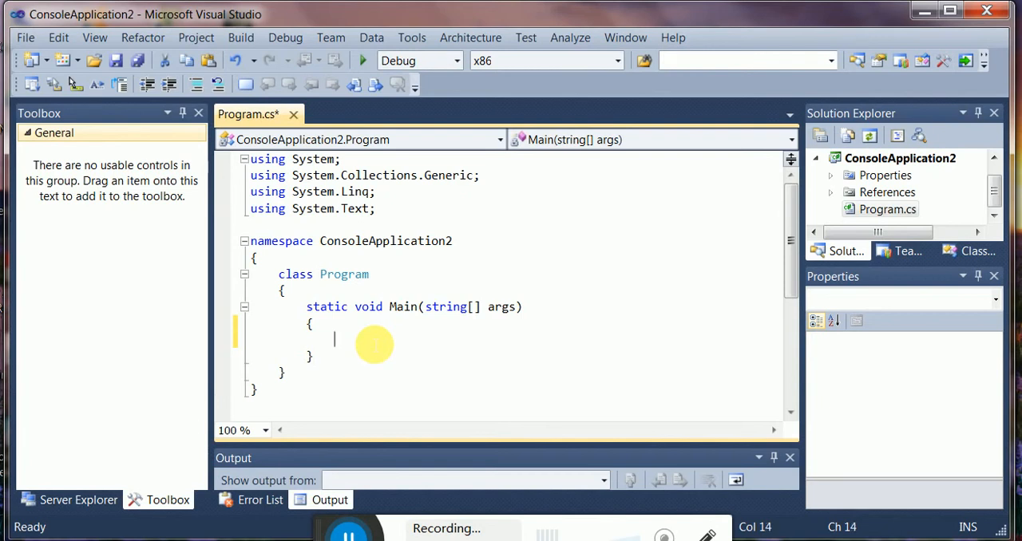
# Declare an integer variable n as the first statement in Main.
pyautogui.write('int')
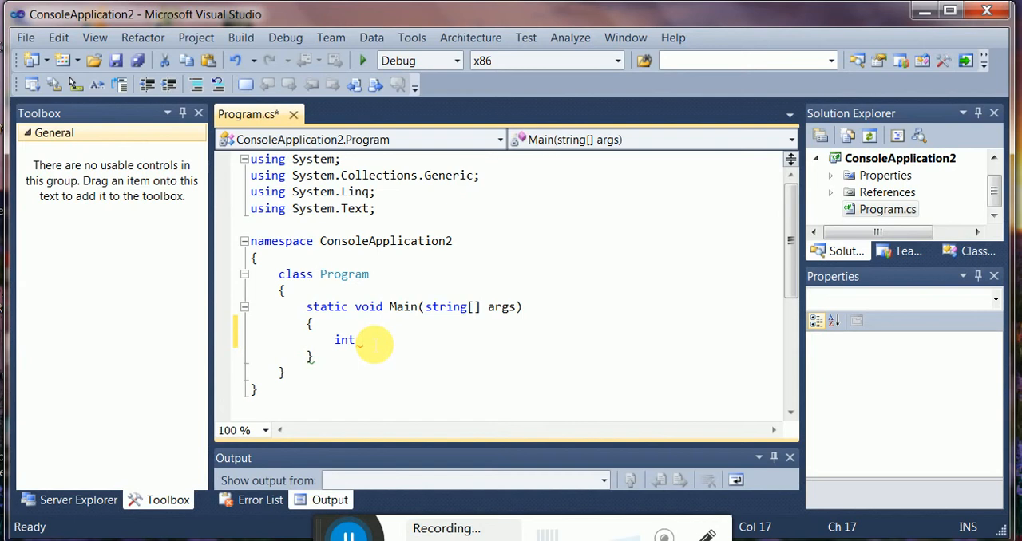
pyautogui.write('n')
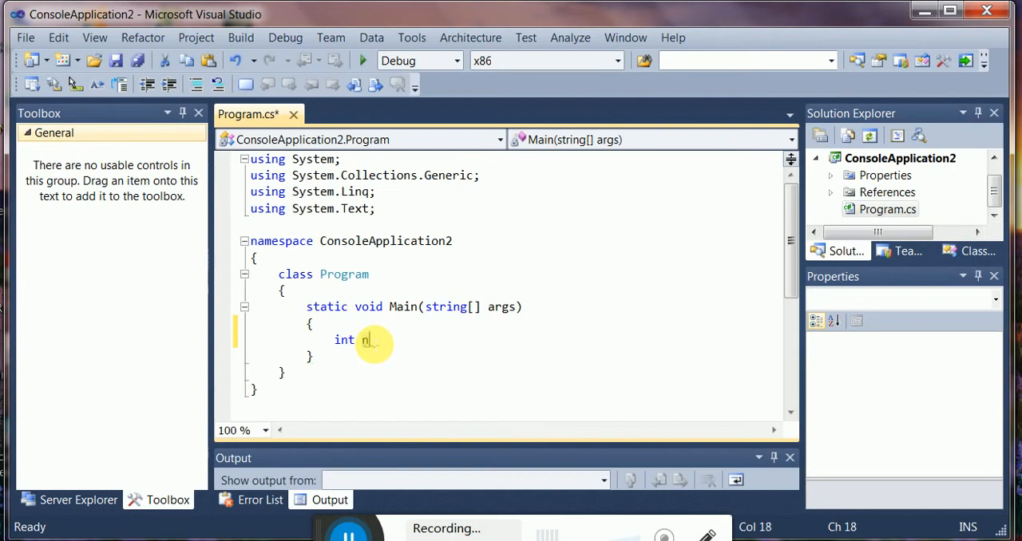
pyautogui.write(';')
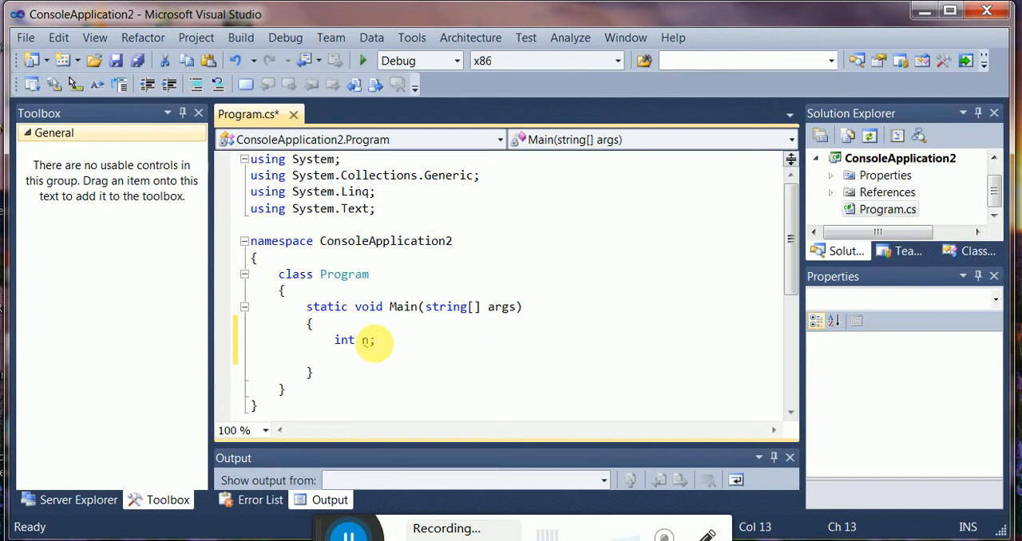
pyautogui.press('Enter')
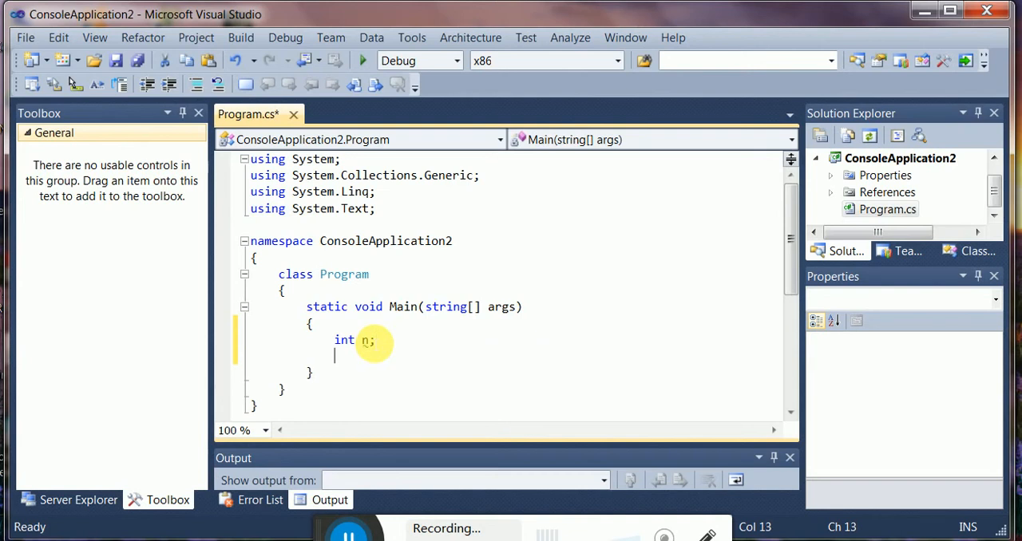
# Add Console.WriteLine("enter a number") to prompt the user for input.
pyautogui.write('console')
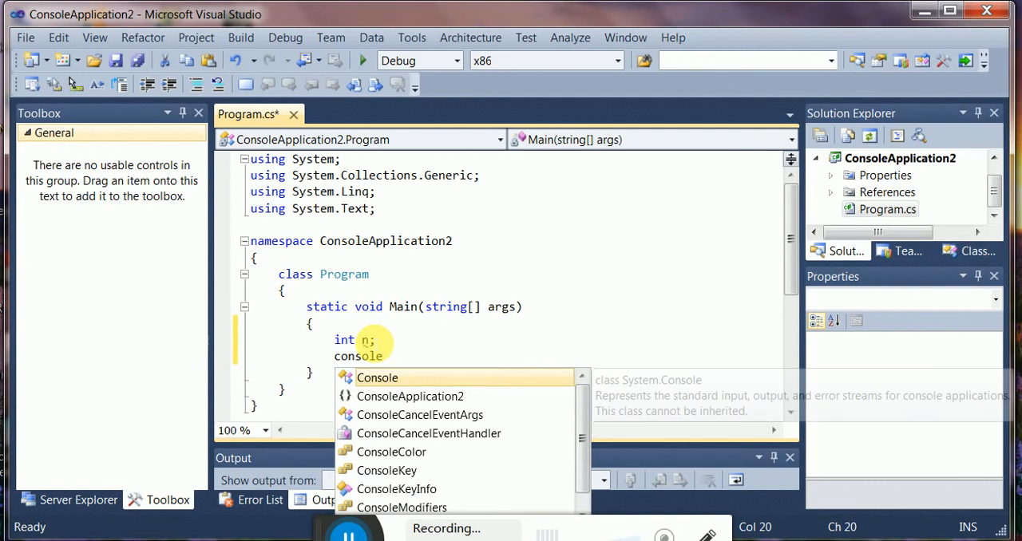
pyautogui.write('.writ')
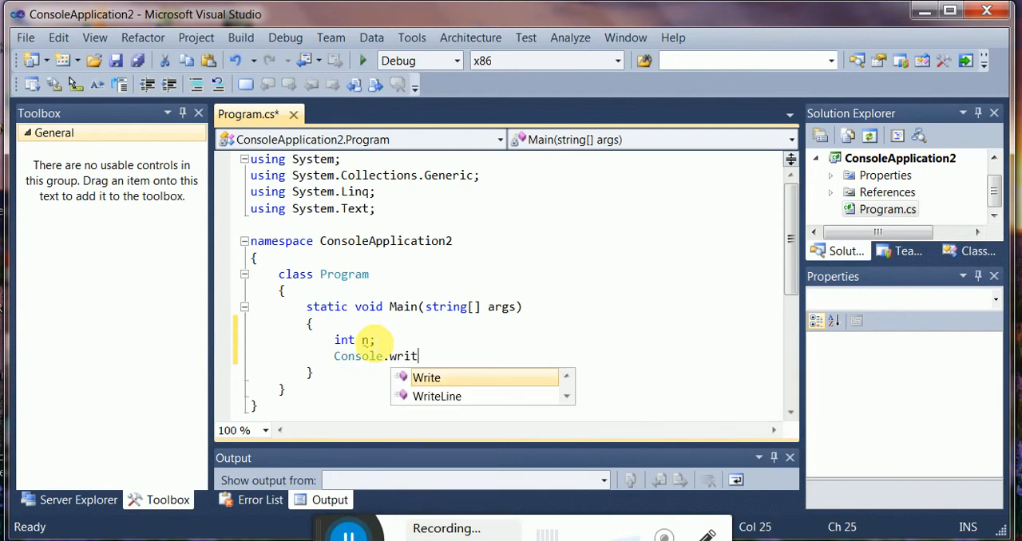
pyautogui.write('eLine')
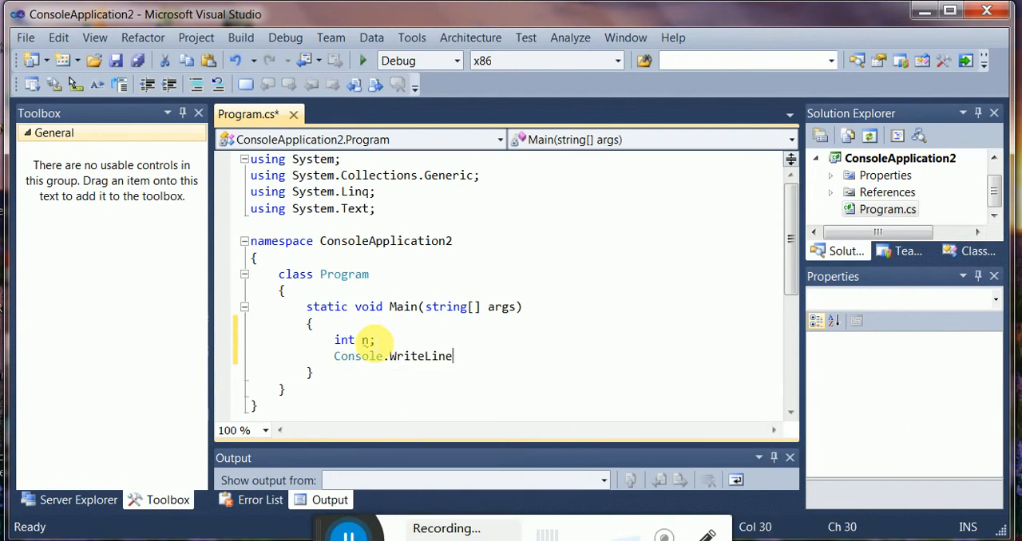
pyautogui.write('(')
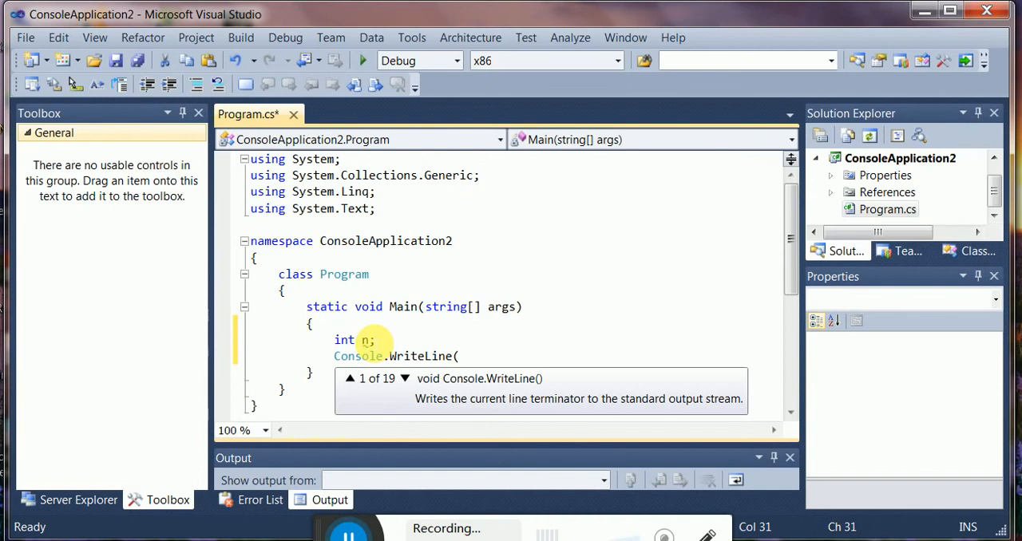
pyautogui.write('"enter')
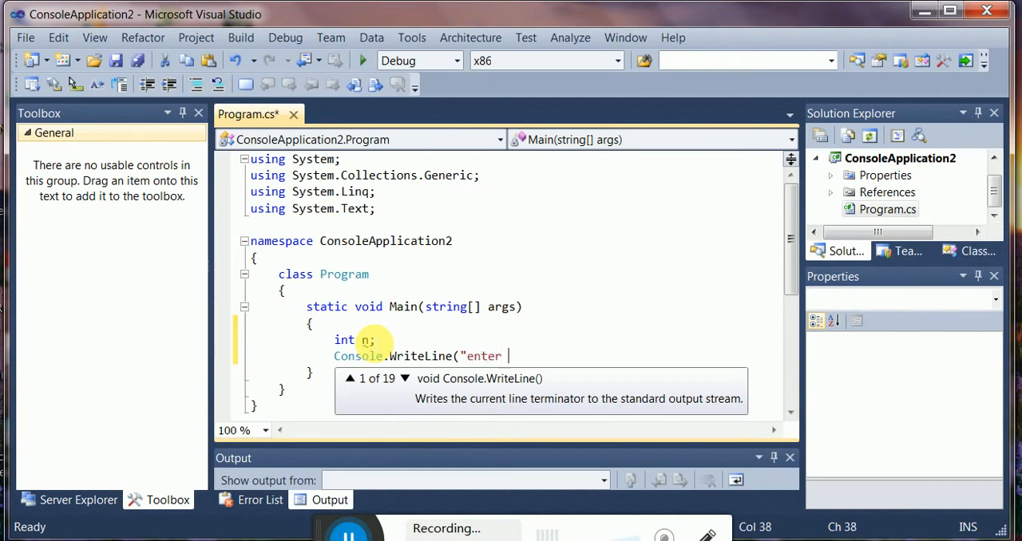
pyautogui.write('a number')
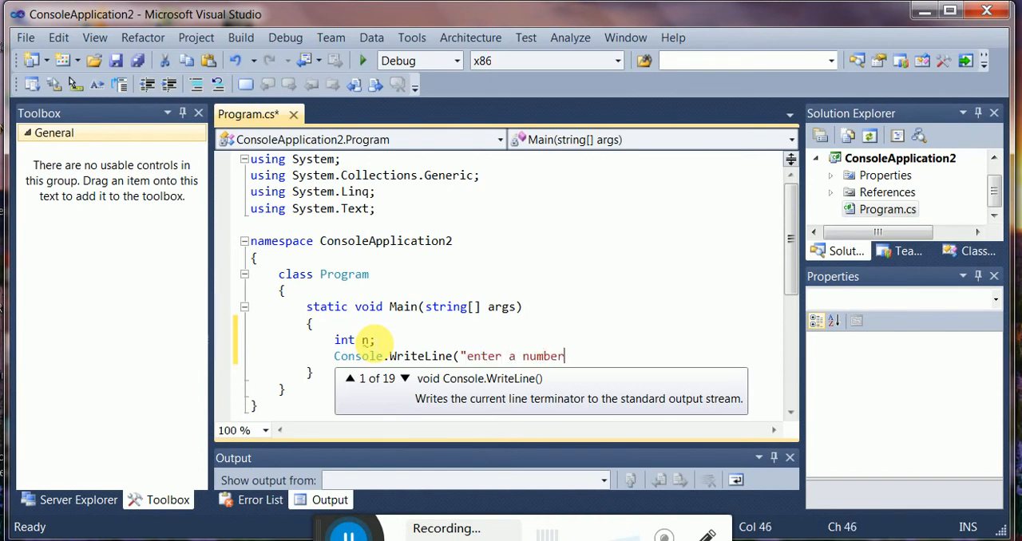
pyautogui.write('");')
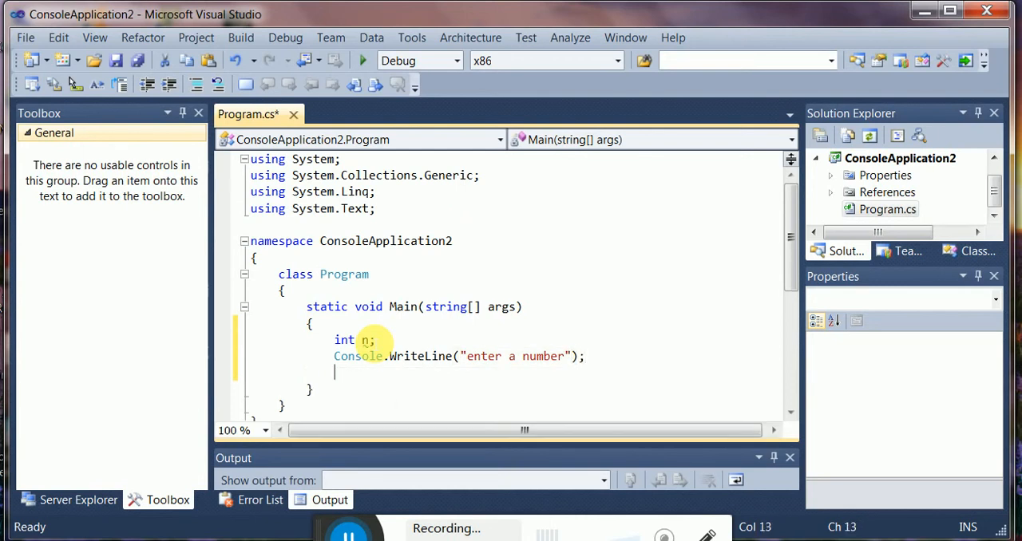
# Add n = Convert.ToInt32(Console.ReadLine()); to read the user's input into n.
pyautogui.write('n')
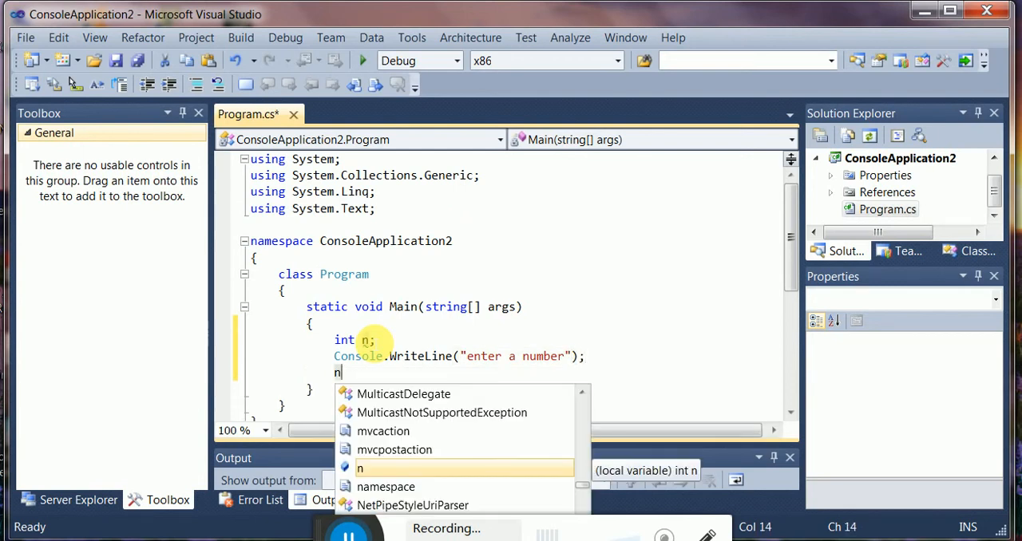
pyautogui.write('=Convert.to')
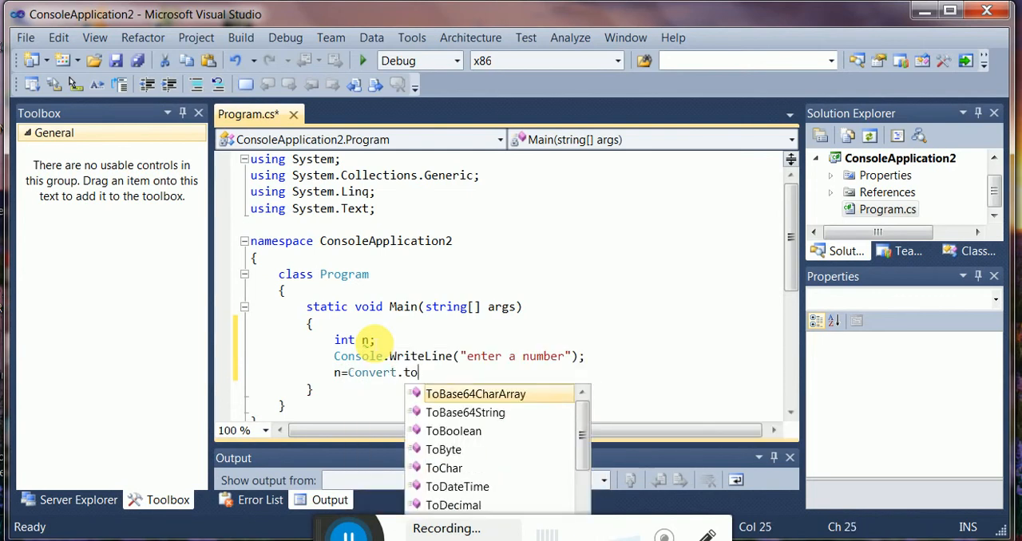
pyautogui.write('int')
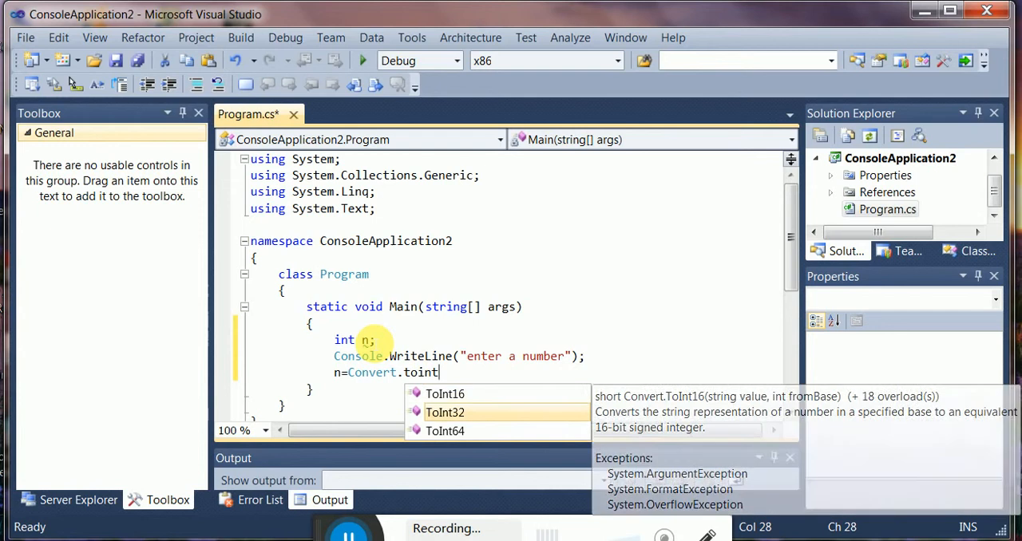
pyautogui.write('32')
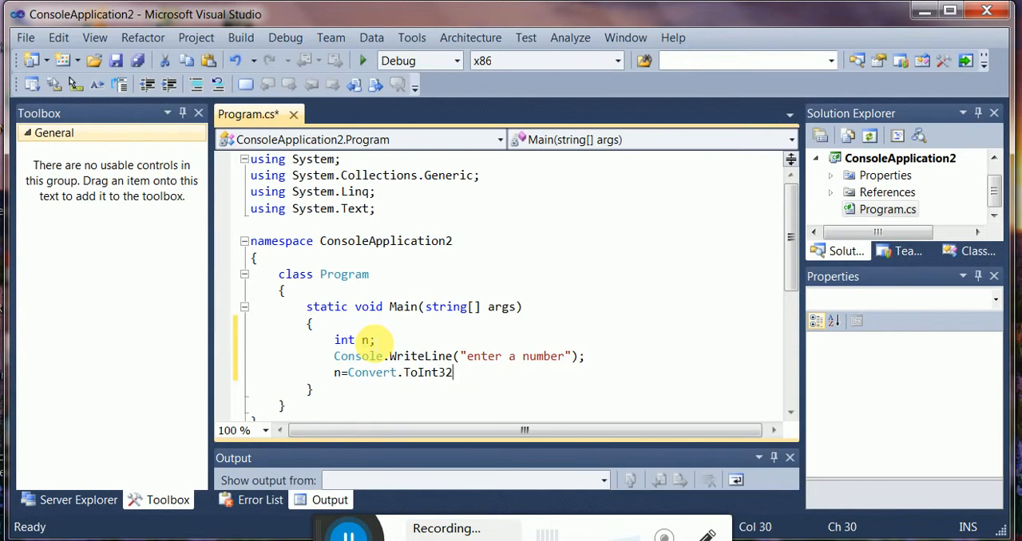
pyautogui.write('(')
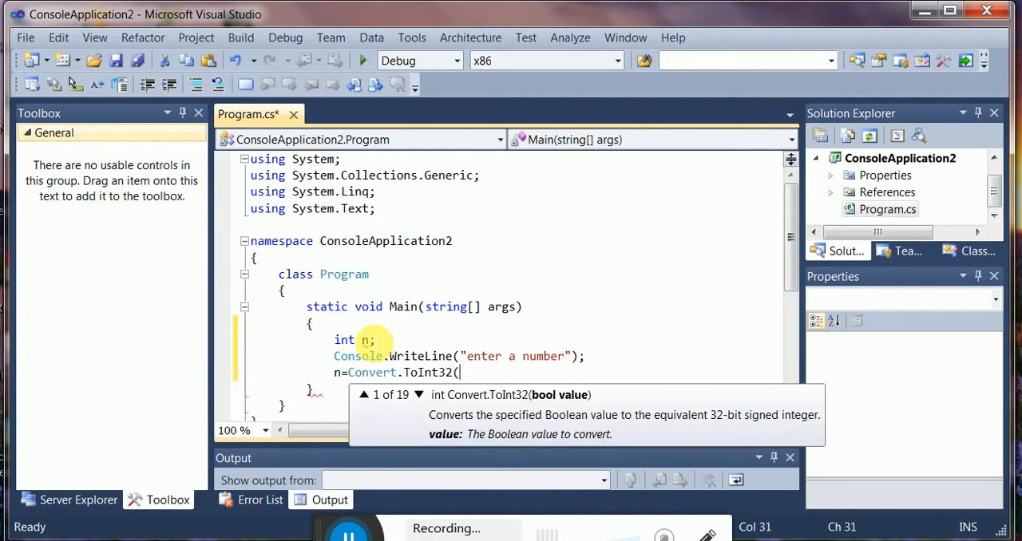
pyautogui.write('c')
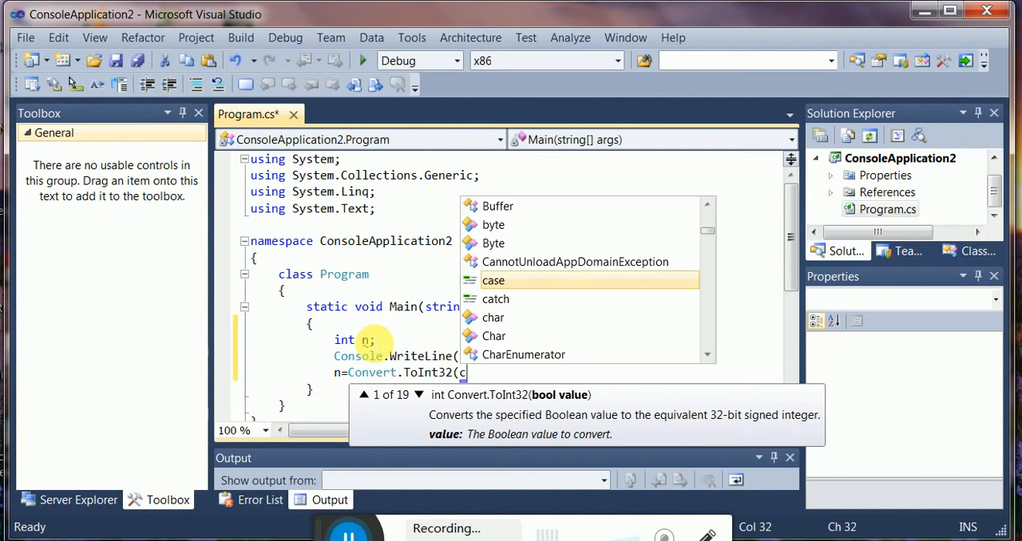
pyautogui.write('onsole.rea')
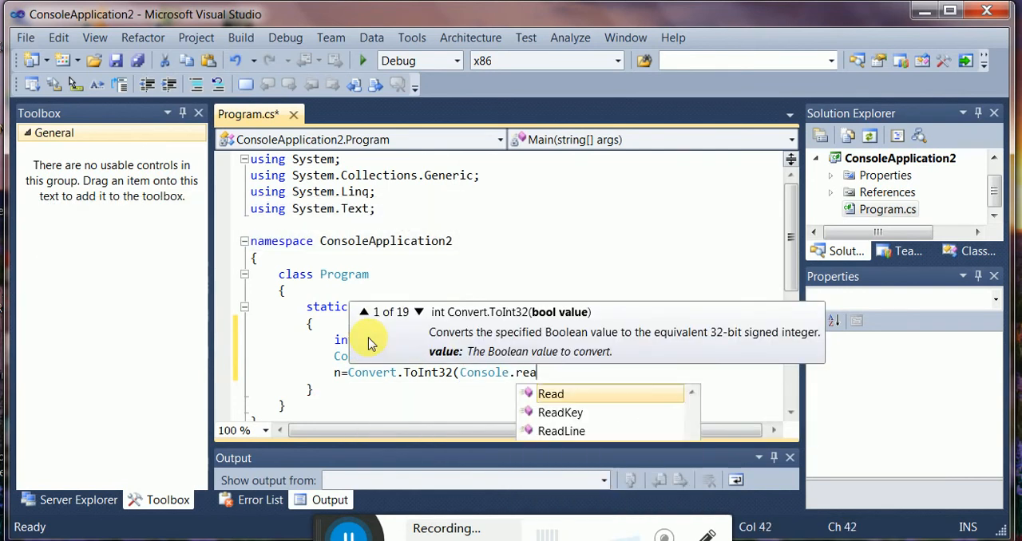
pyautogui.write('dl')
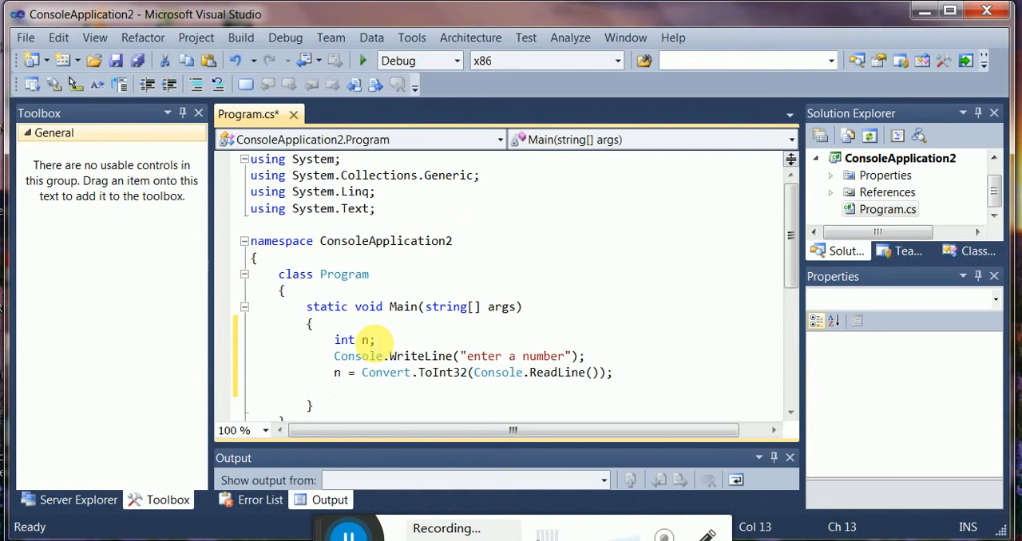
# Add the condition if (n%2==0) with an opening brace beneath it.
pyautogui.write('i')
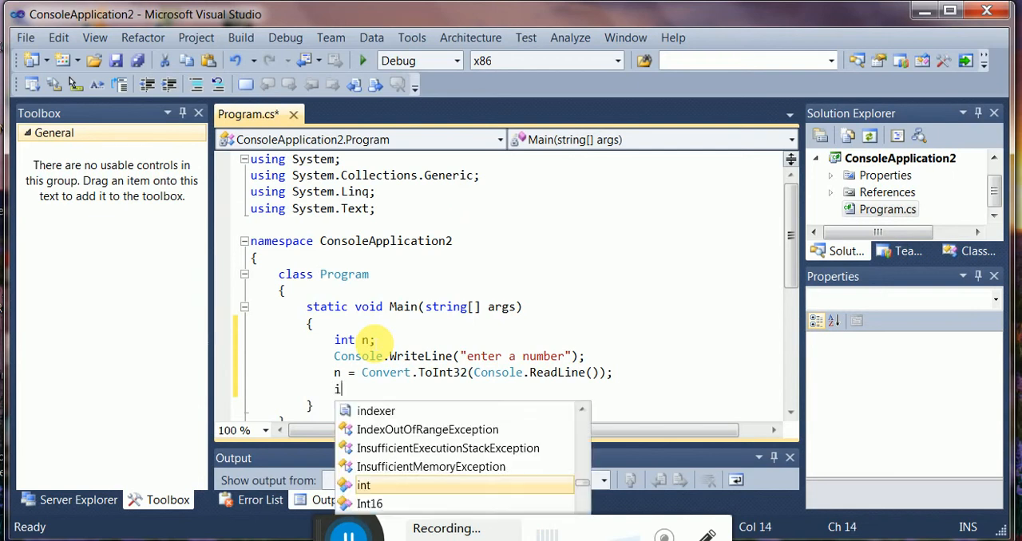
pyautogui.write('f')
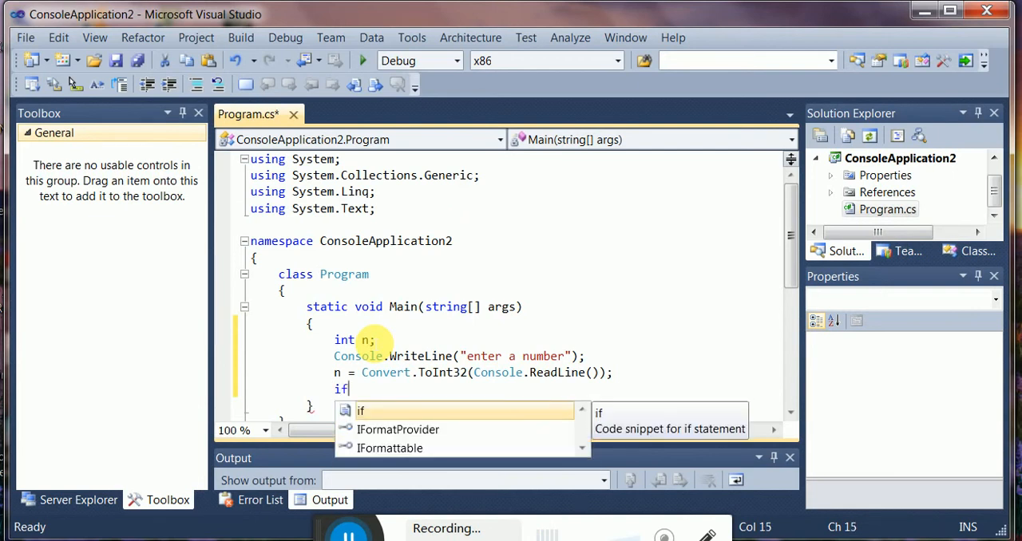
pyautogui.write('(n')
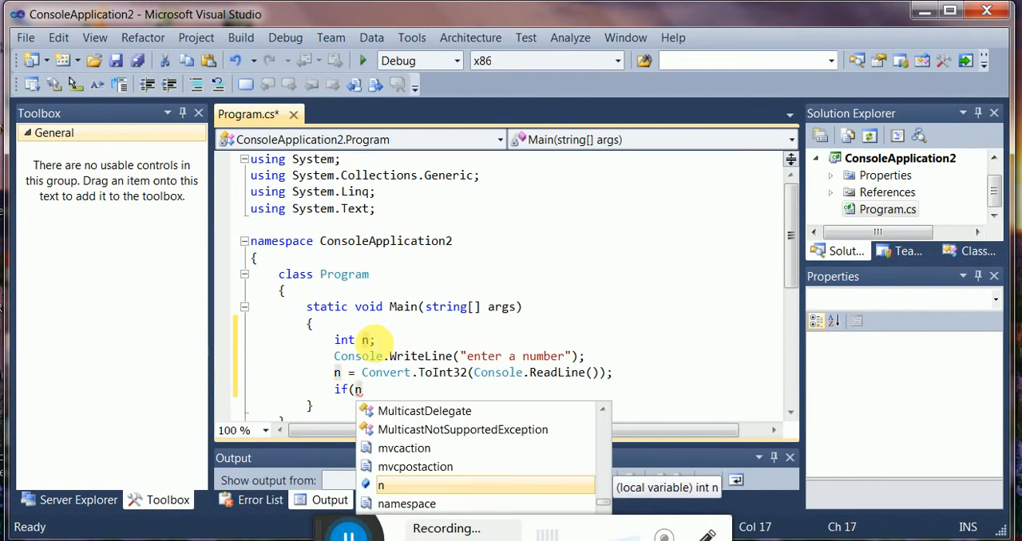
pyautogui.write('%')
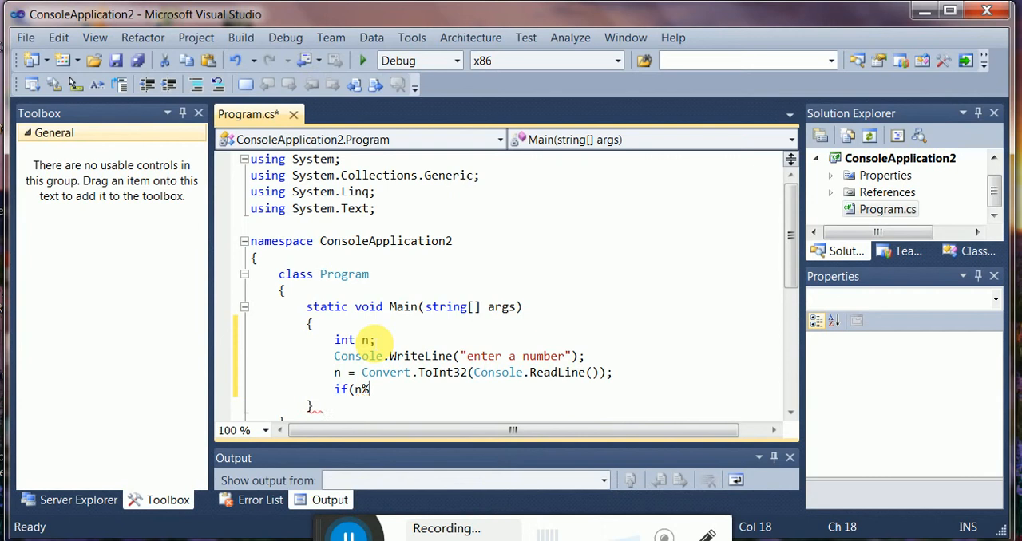
pyautogui.write('2')
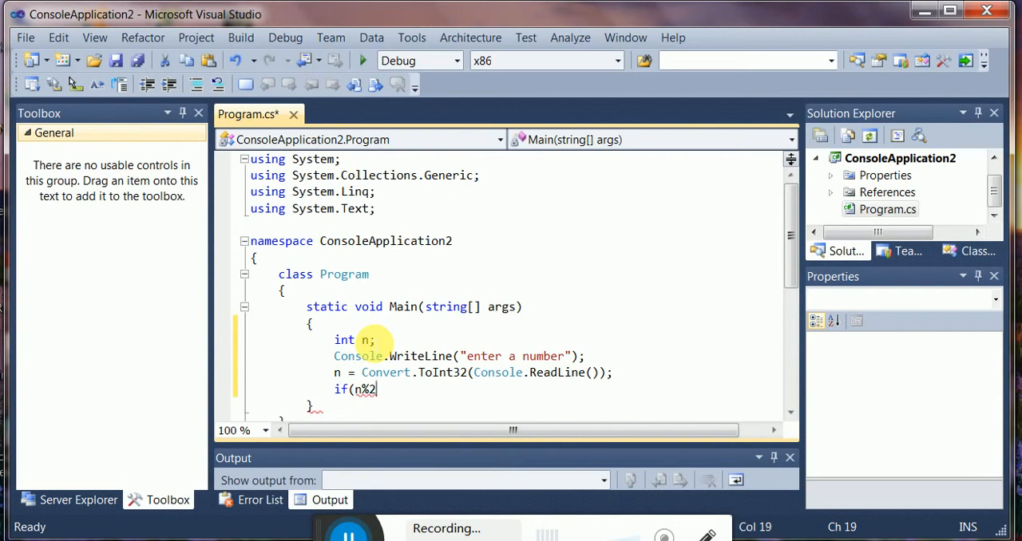
pyautogui.write('==0')
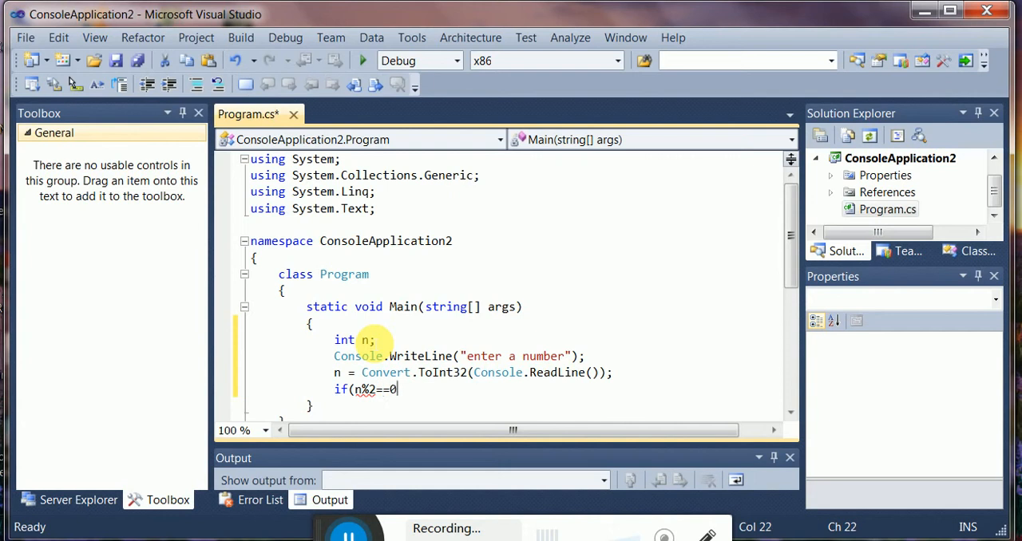
pyautogui.write(')')
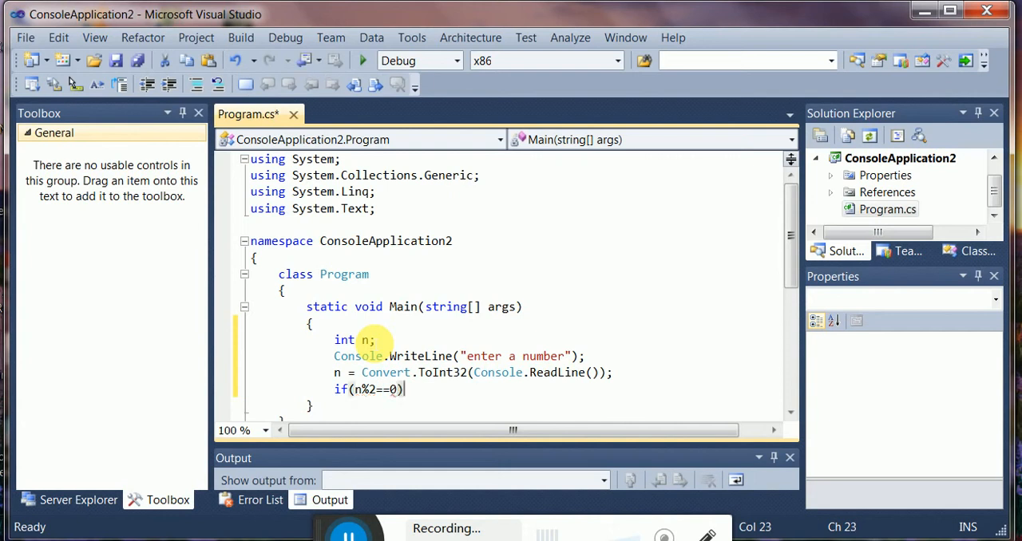
pyautogui.write('(')
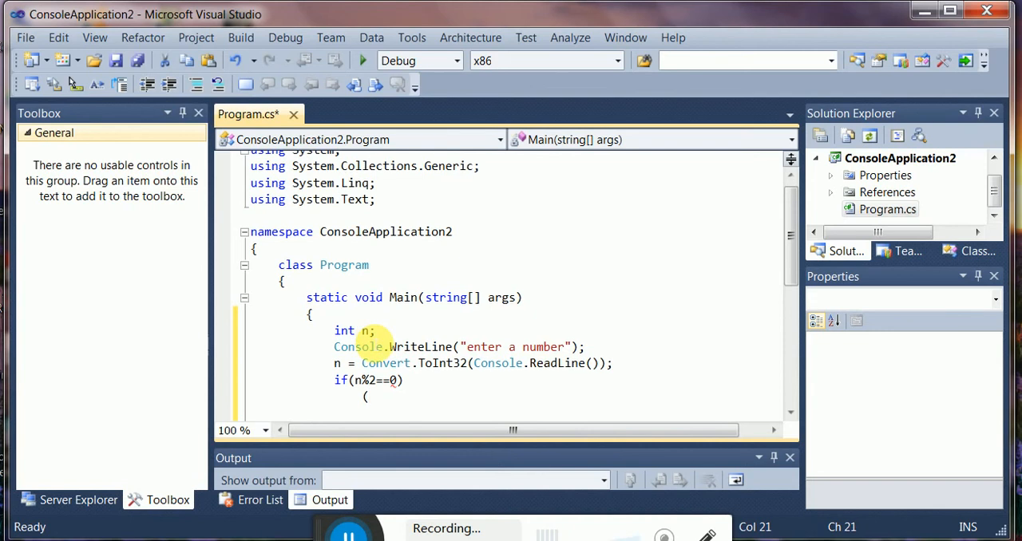
pyautogui.write('}')
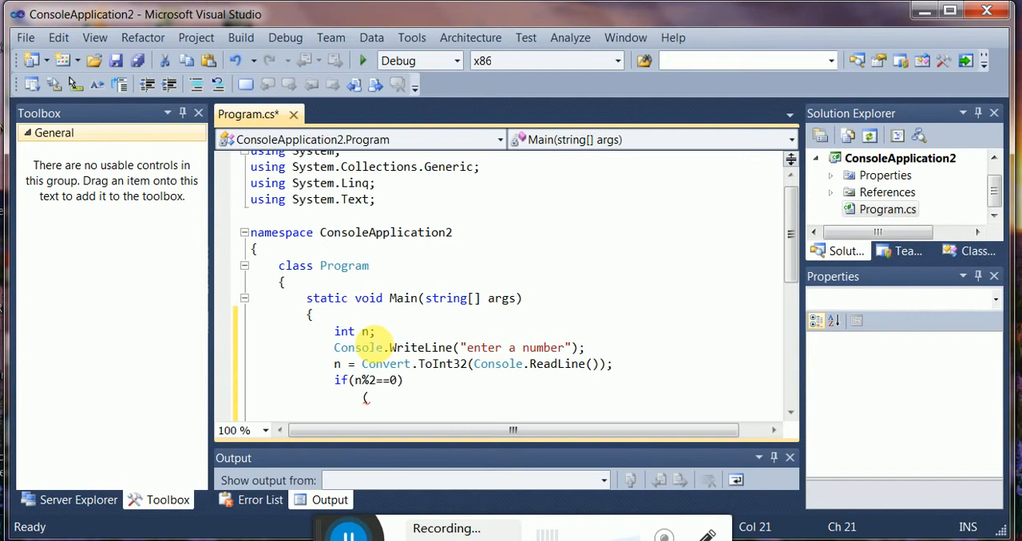
# Inside the if block, print "it is a even number" with Console.WriteLine and close the block.
pyautogui.write('console.WriteLine')
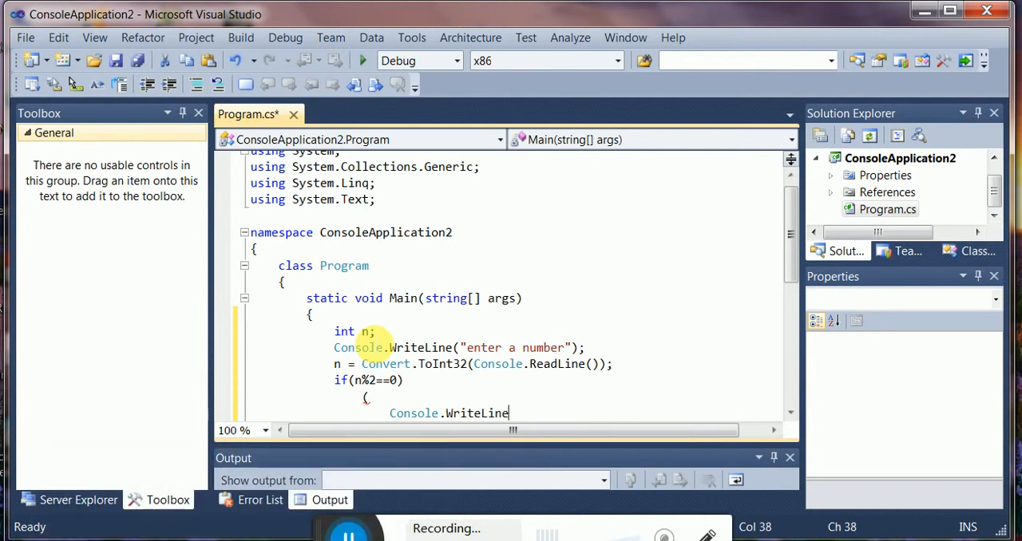
pyautogui.write('("it is a')
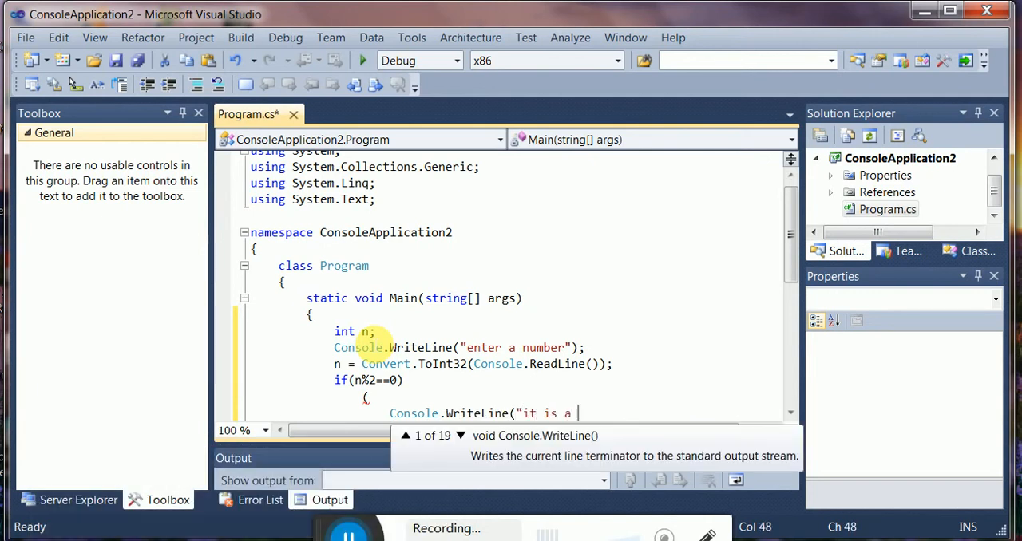
pyautogui.write('even number')
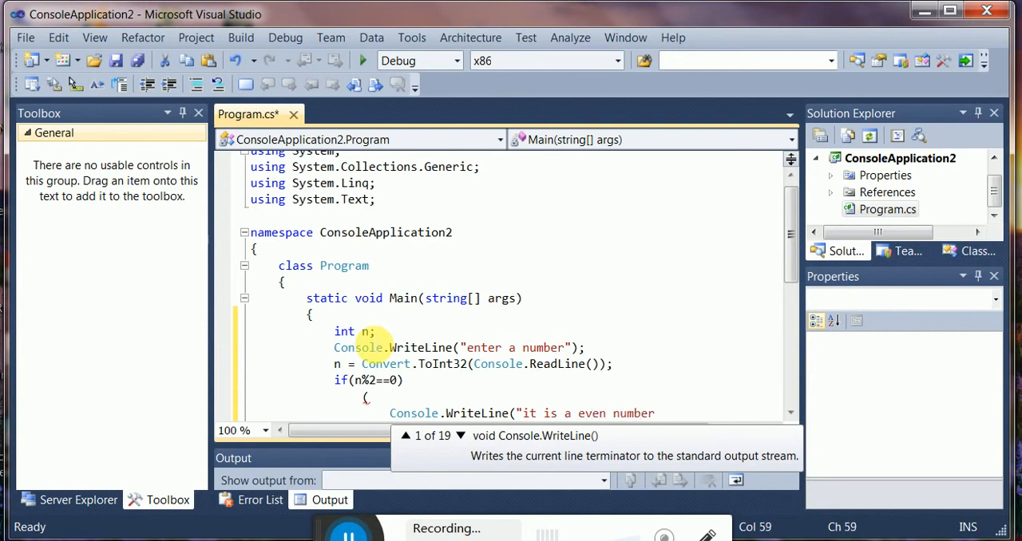
pyautogui.write(')')
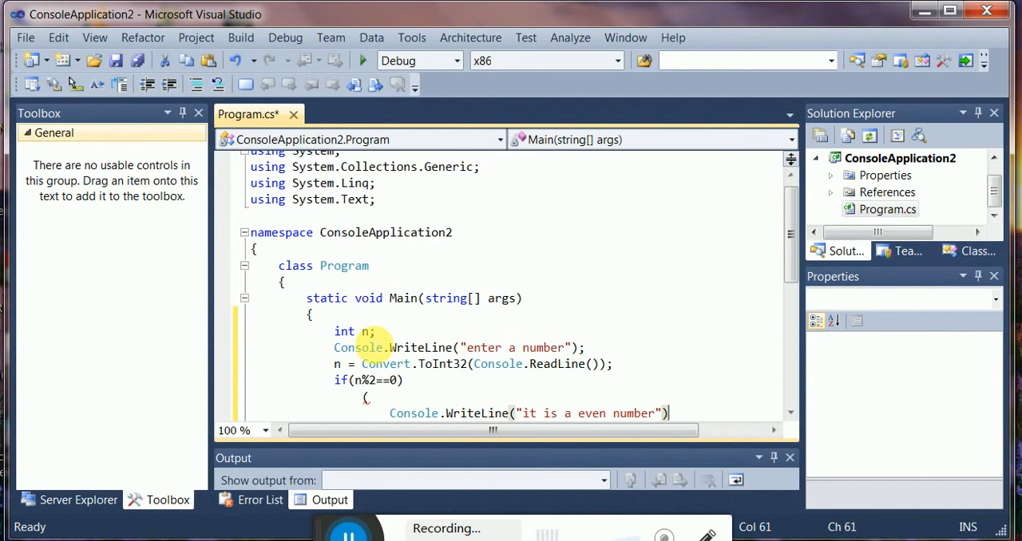
pyautogui.write(';')
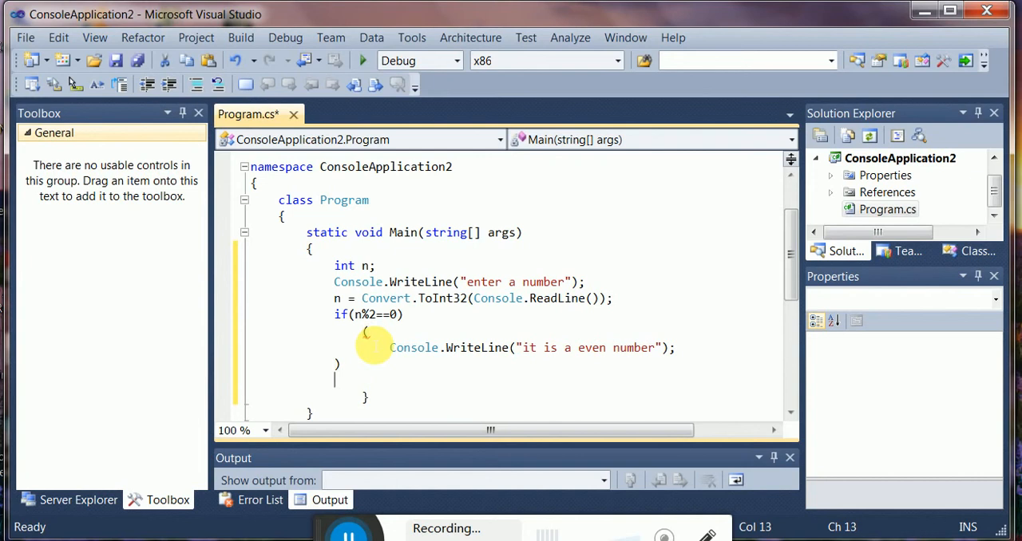
# Add an else branch after the if block with its opening brace and an empty body line.
pyautogui.write('l')
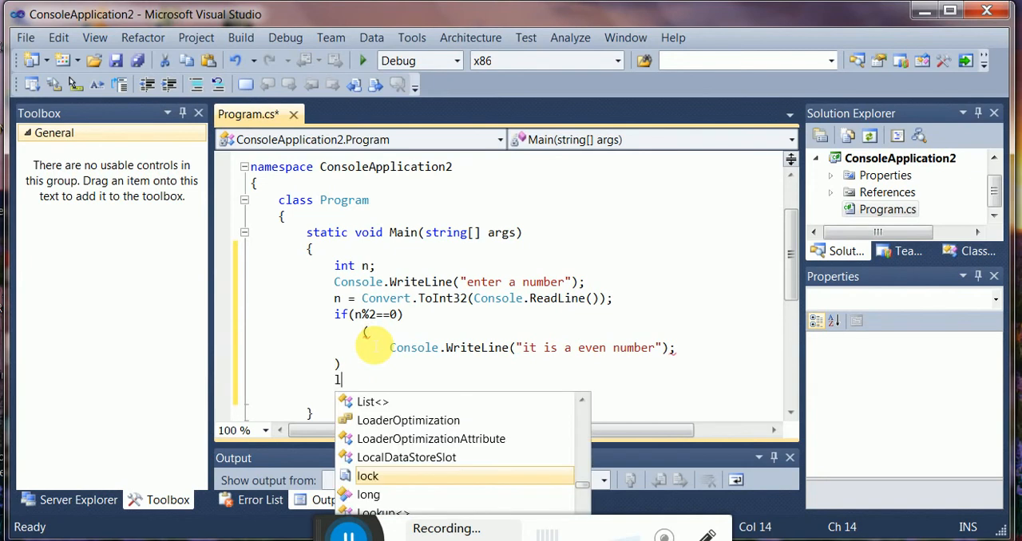
pyautogui.write('else')
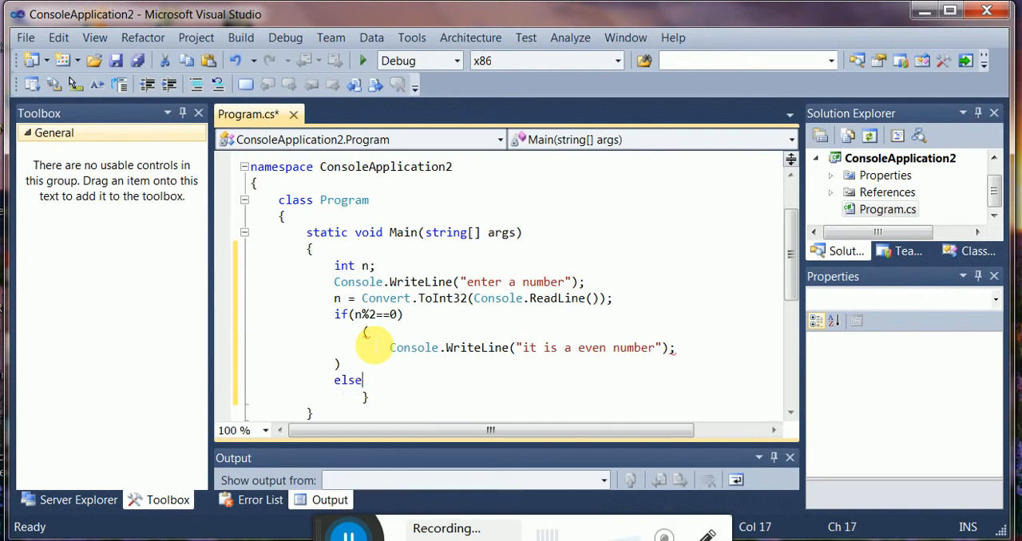
pyautogui.press('enter')
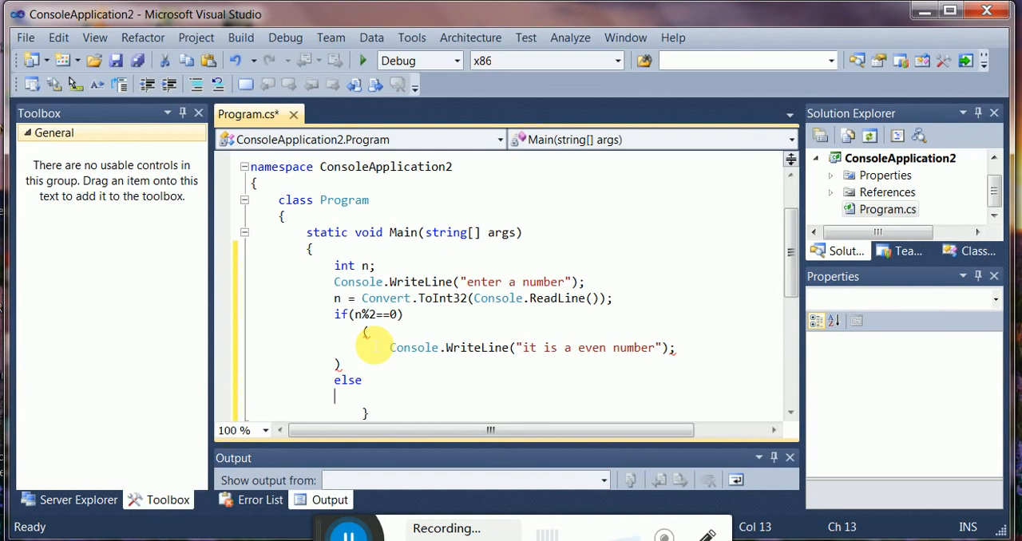
pyautogui.write('(')
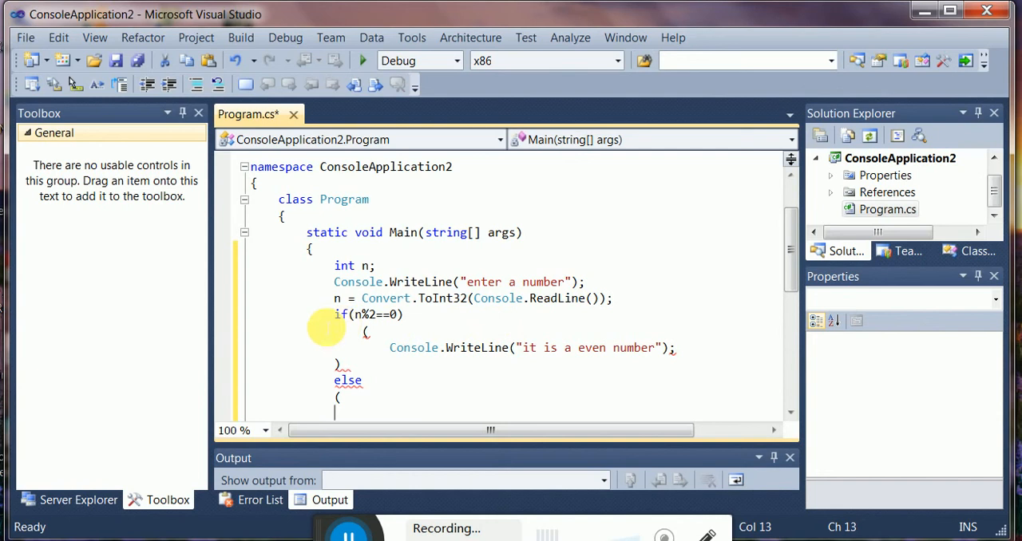
pyautogui.moveTo(445, 322)
pyautogui.write('{')
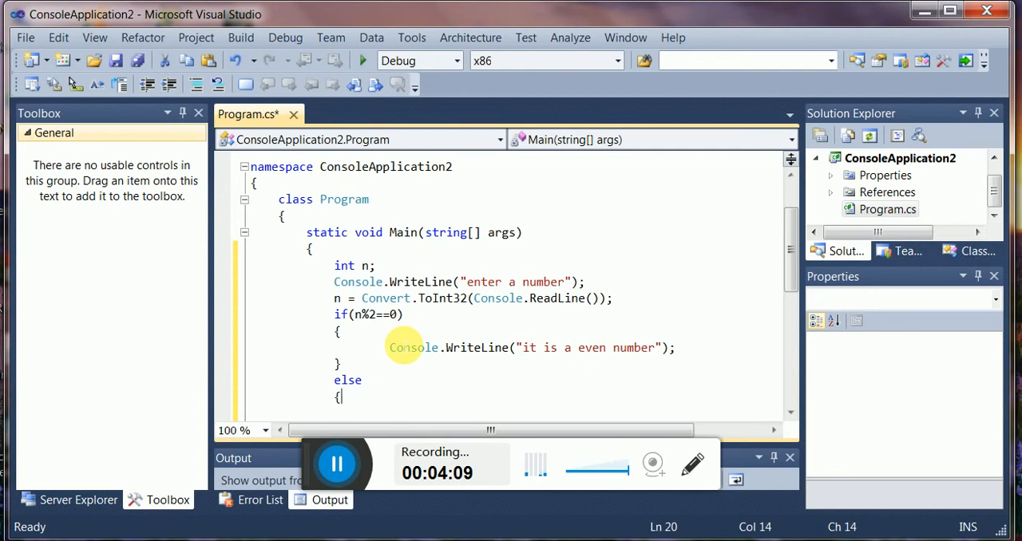
pyautogui.press('enter')
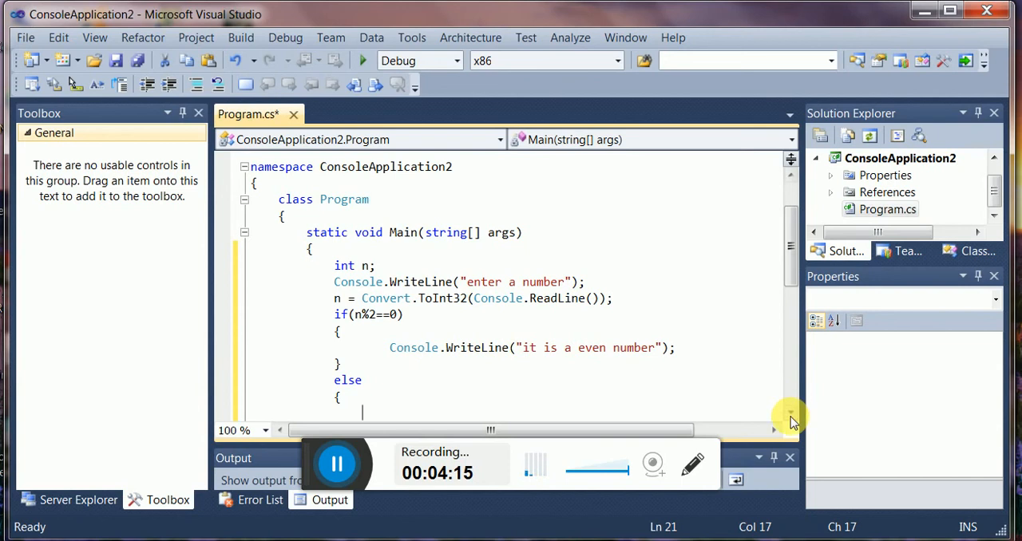
# Copy the WriteLine into the else block and change its message to "it is not a even number".
pyautogui.click(790, 415)
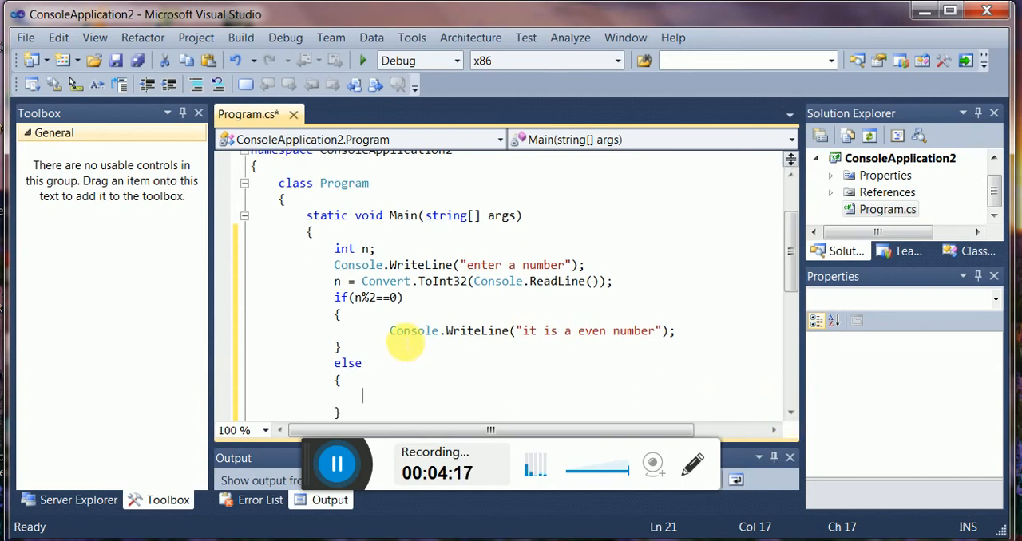
pyautogui.moveTo(389, 331); pyautogui.dragTo(673, 330)
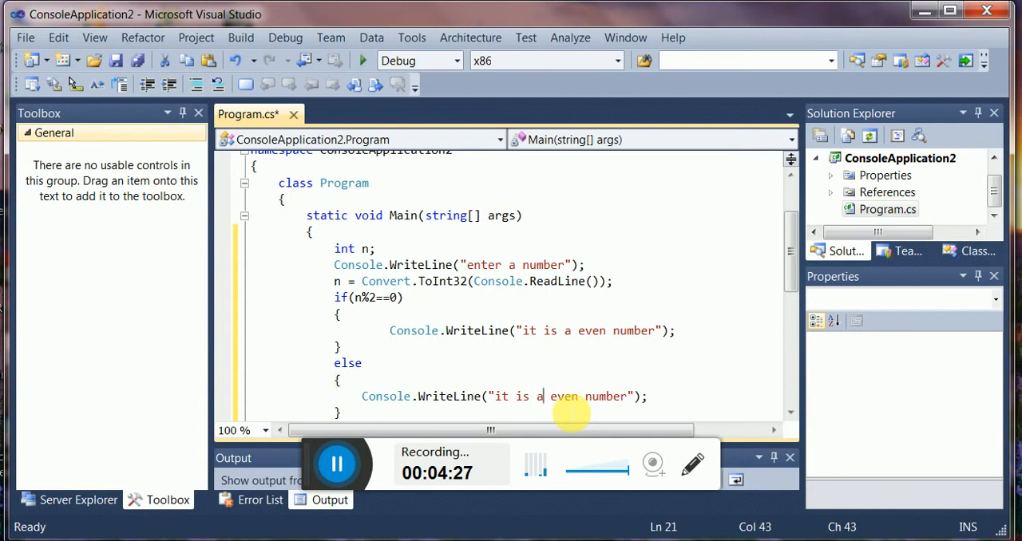
pyautogui.write('not')
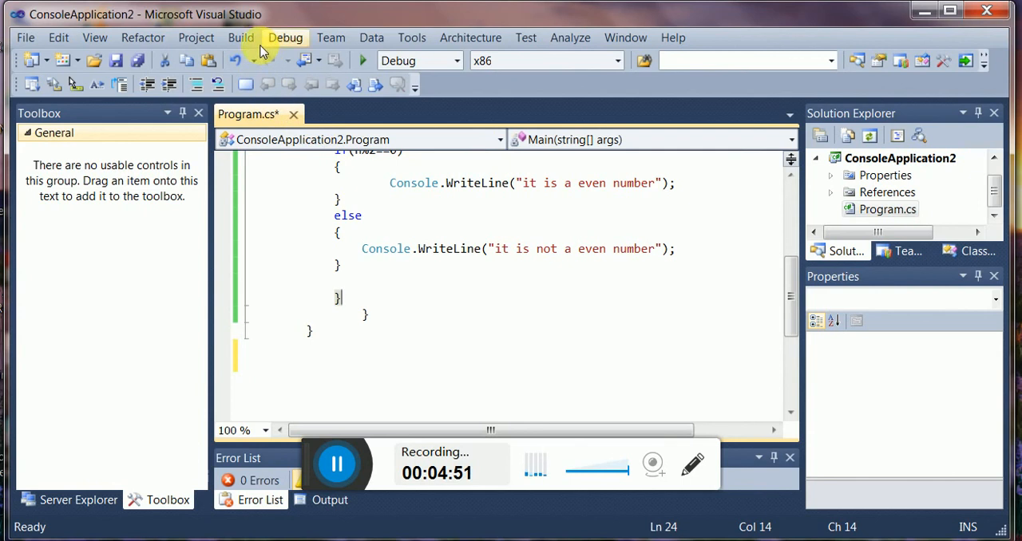
# Build the ConsoleApplication2 solution and confirm Build succeeded.
pyautogui.click(241, 39)
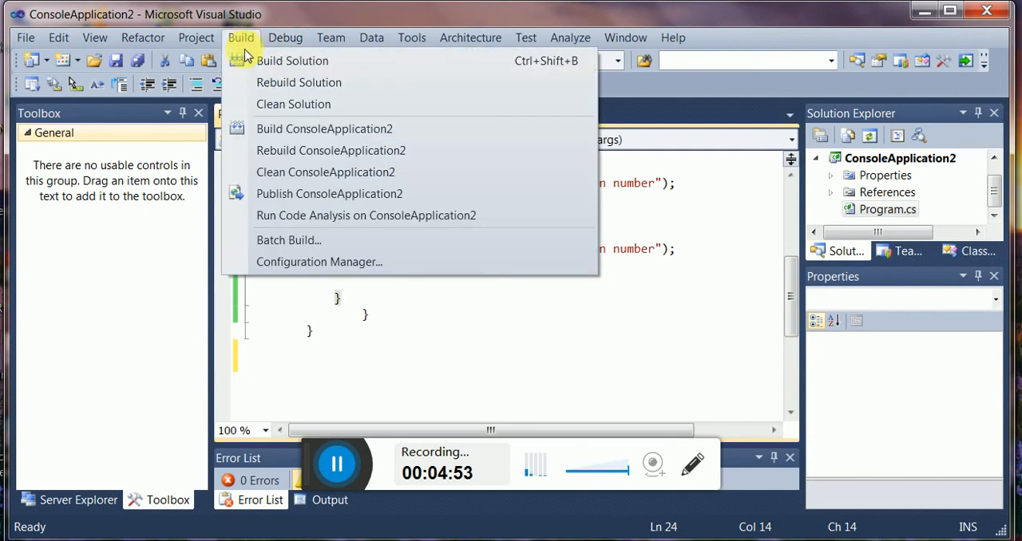
pyautogui.click(292, 60)
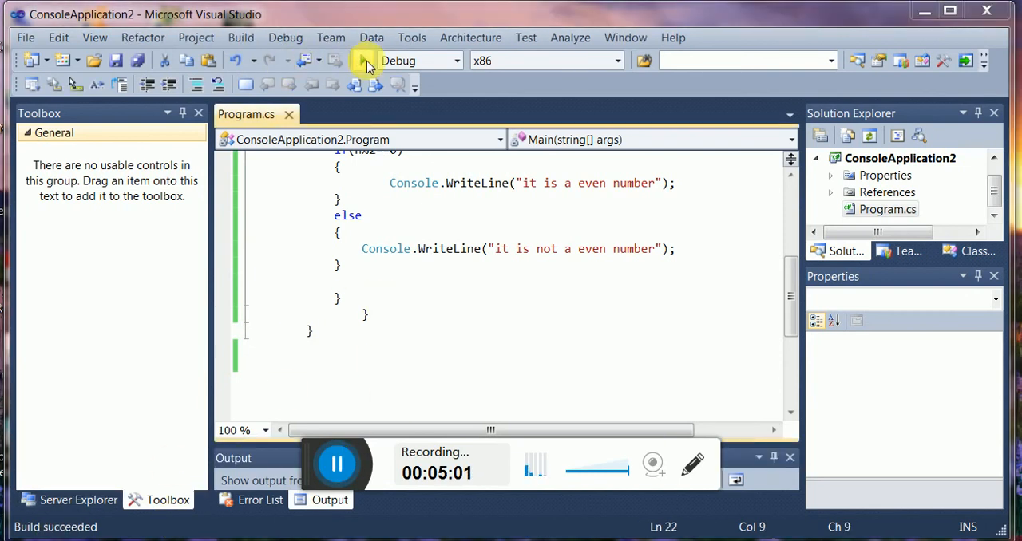
pyautogui.moveTo(362, 61)
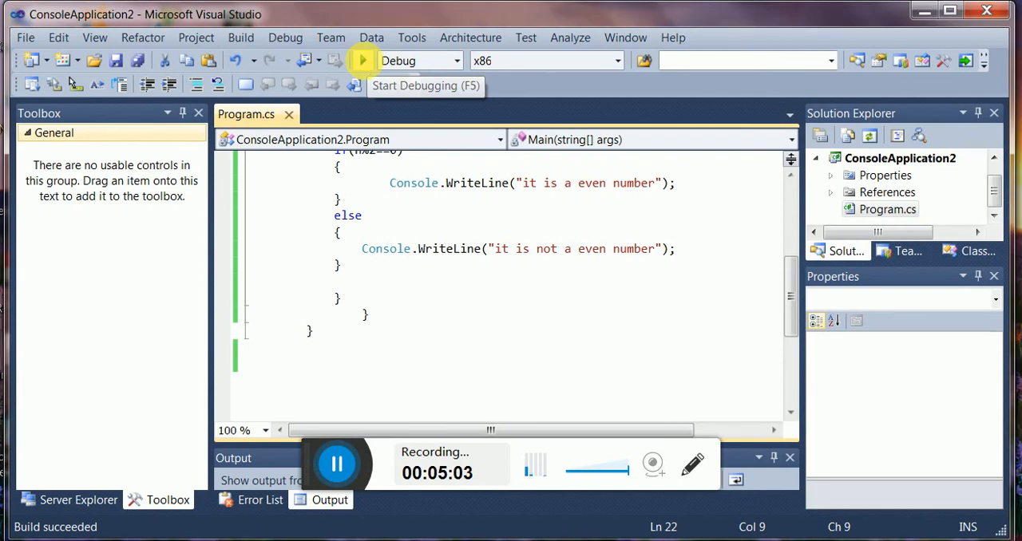
pyautogui.click(361, 61)
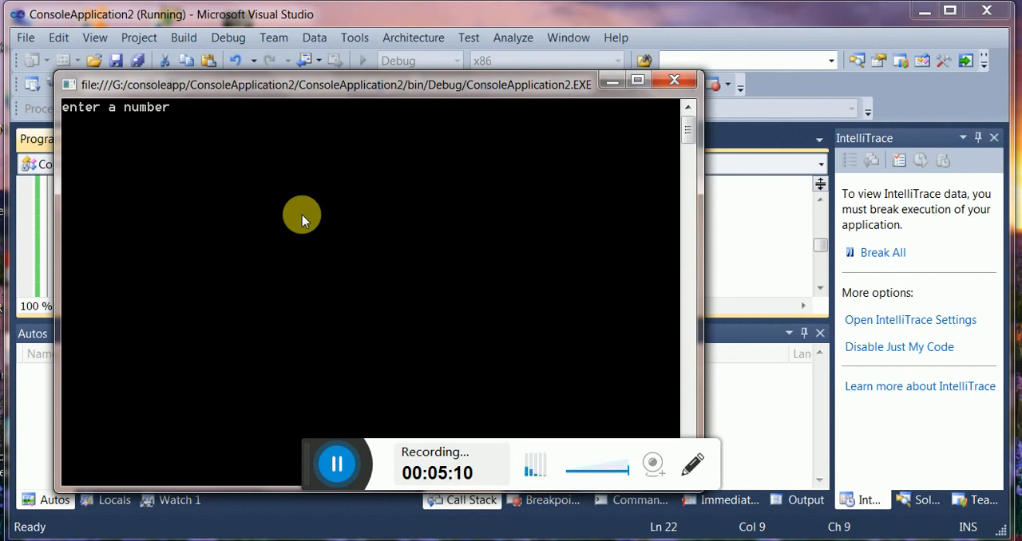
pyautogui.write('6')
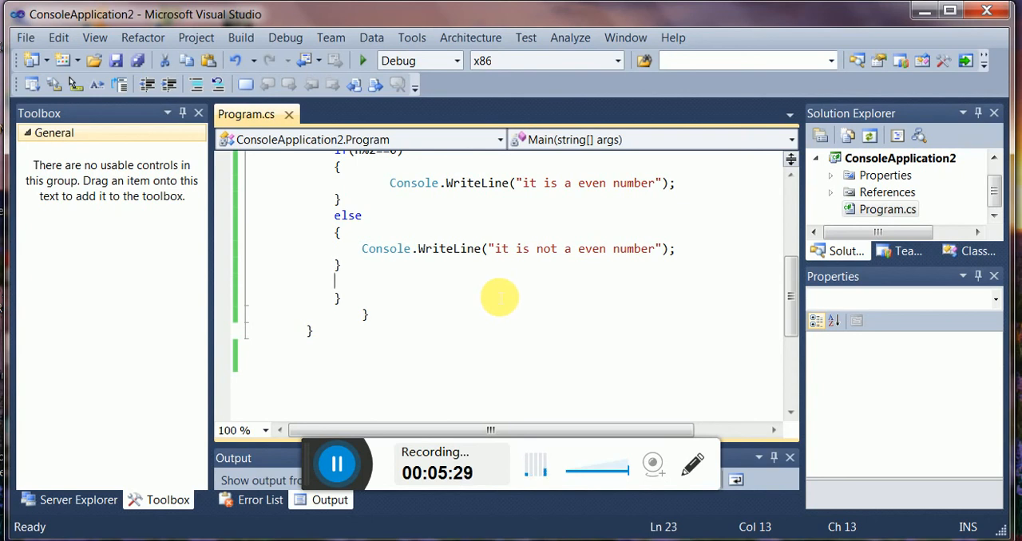
# Add Console.ReadLine(); after the if/else so the console stays open.
pyautogui.write('console')
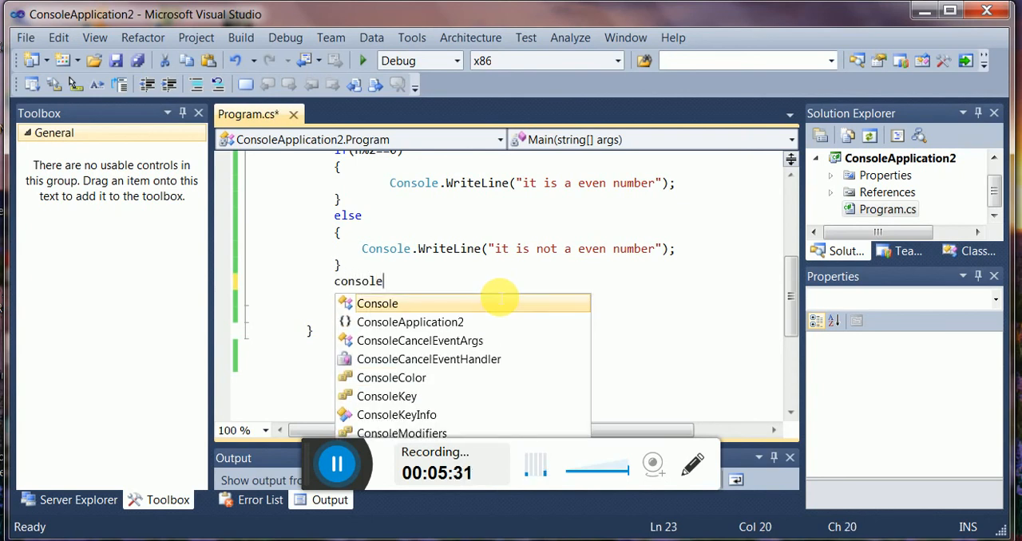
pyautogui.write('.')
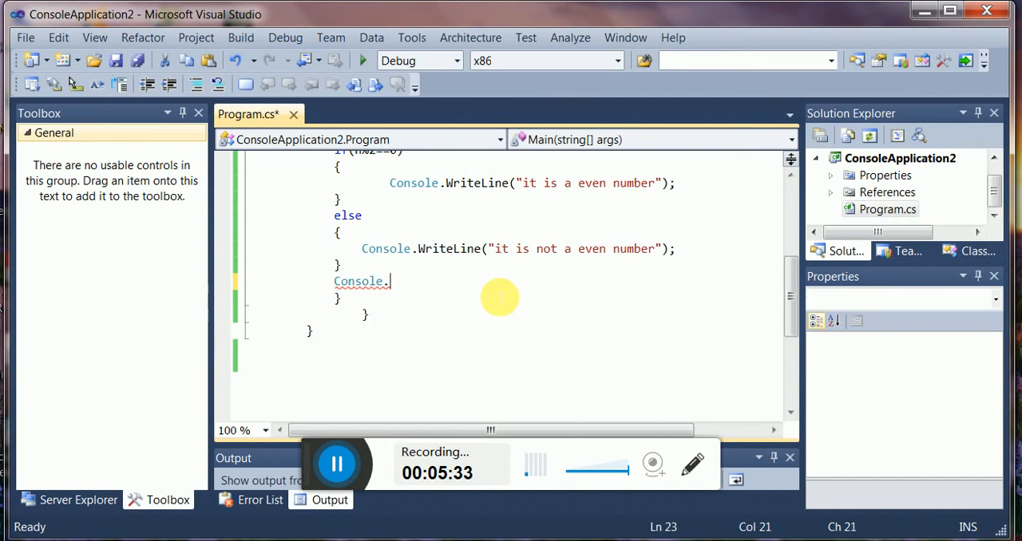
pyautogui.write('ReadLine')
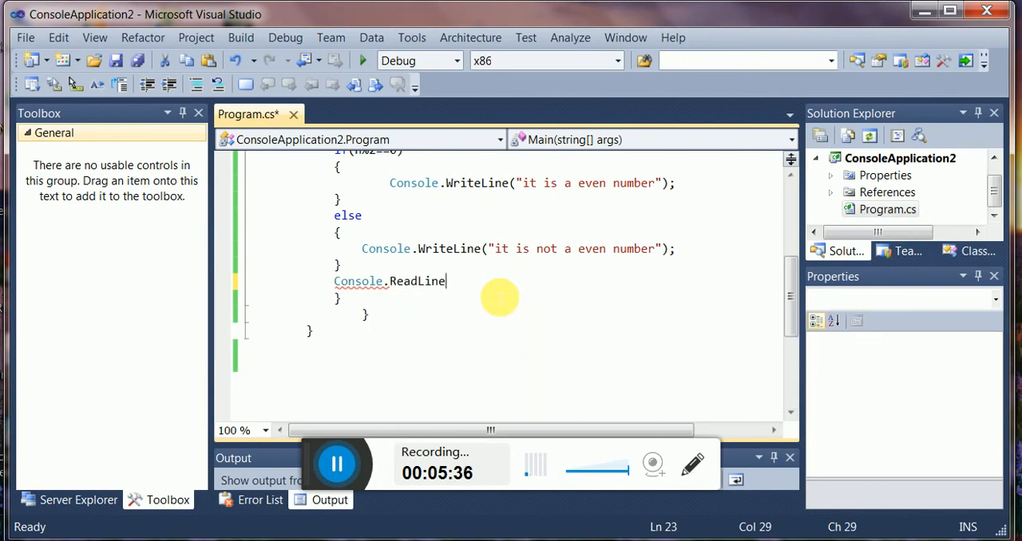
pyautogui.write('();')
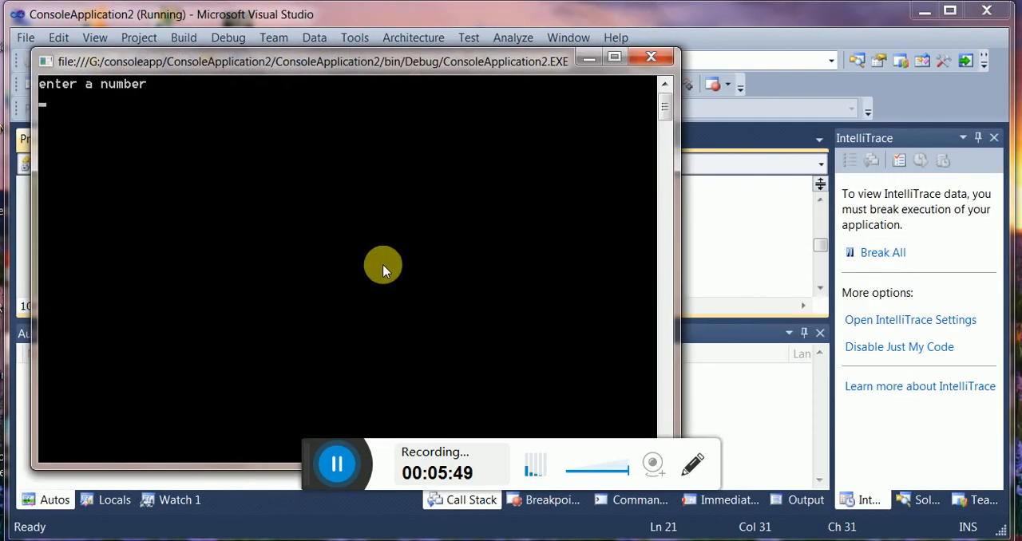
pyautogui.write('3')
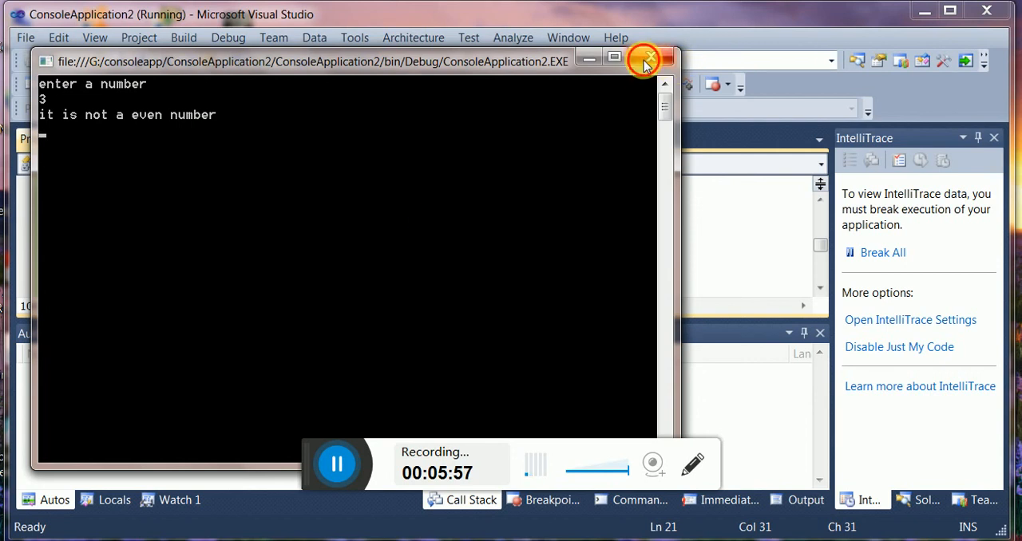
pyautogui.click(647, 61)
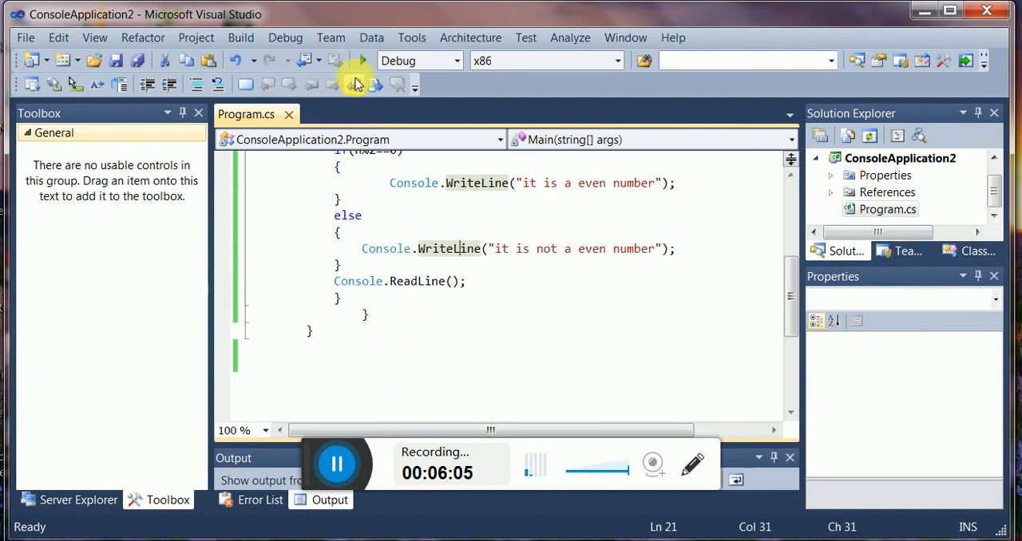
pyautogui.click(361, 61)
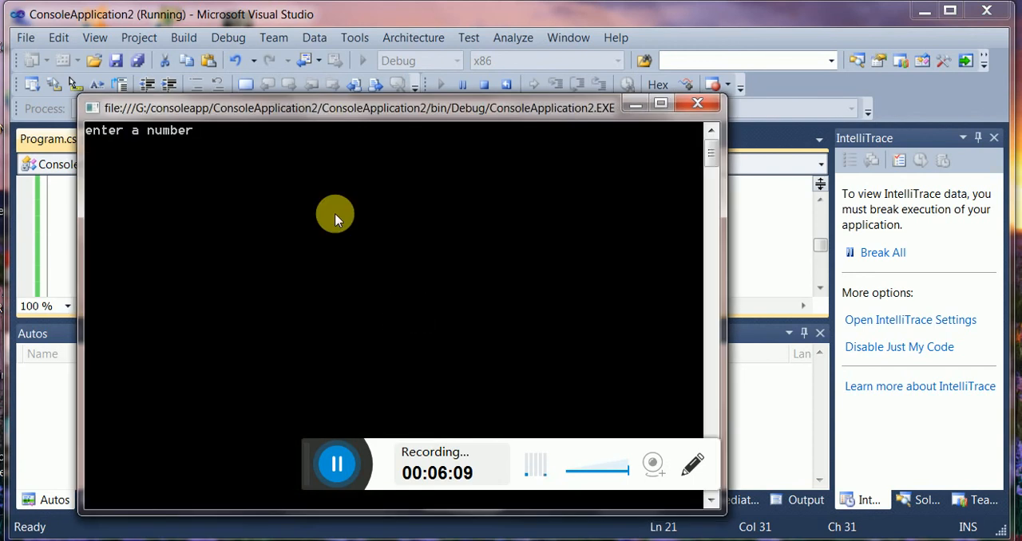
pyautogui.write('8')
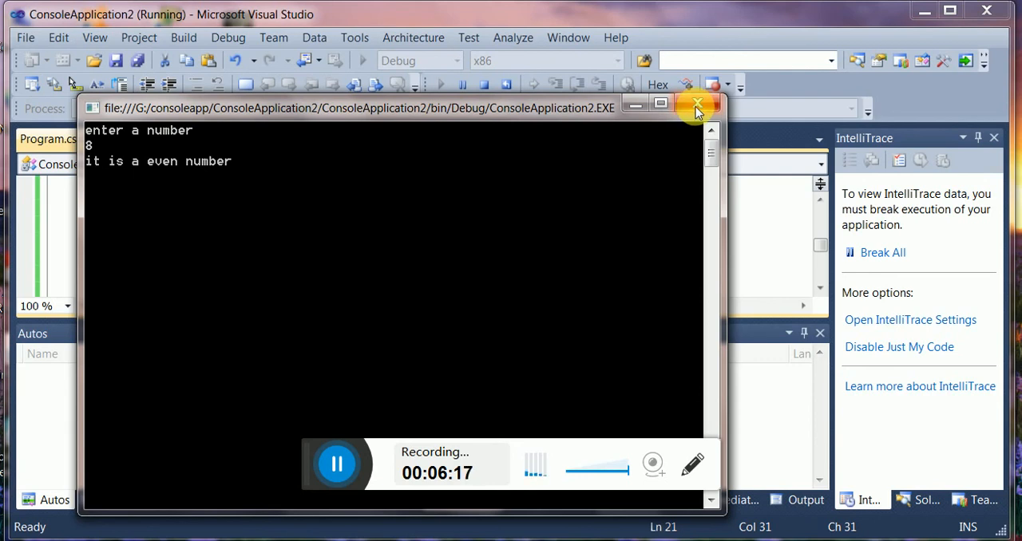
pyautogui.click(696, 103)
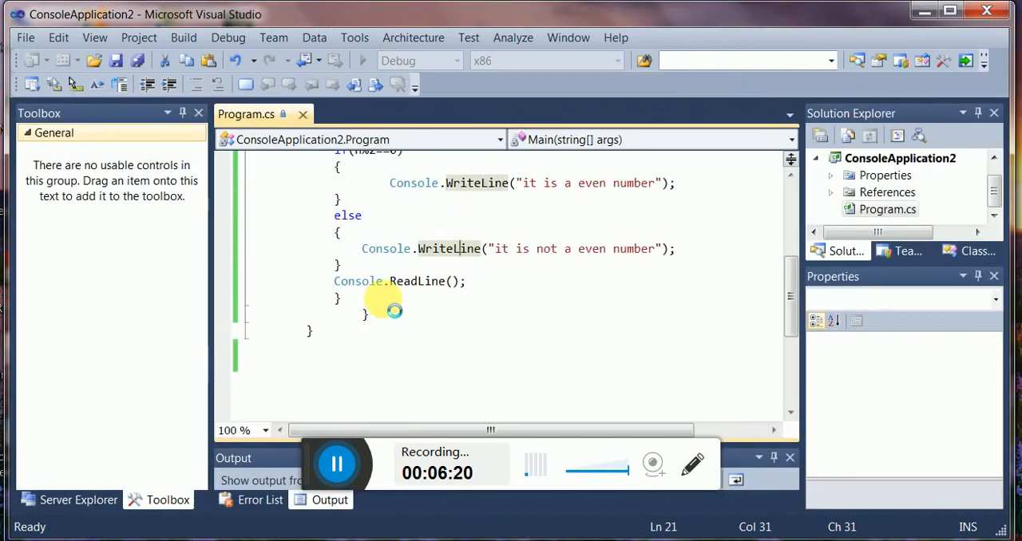